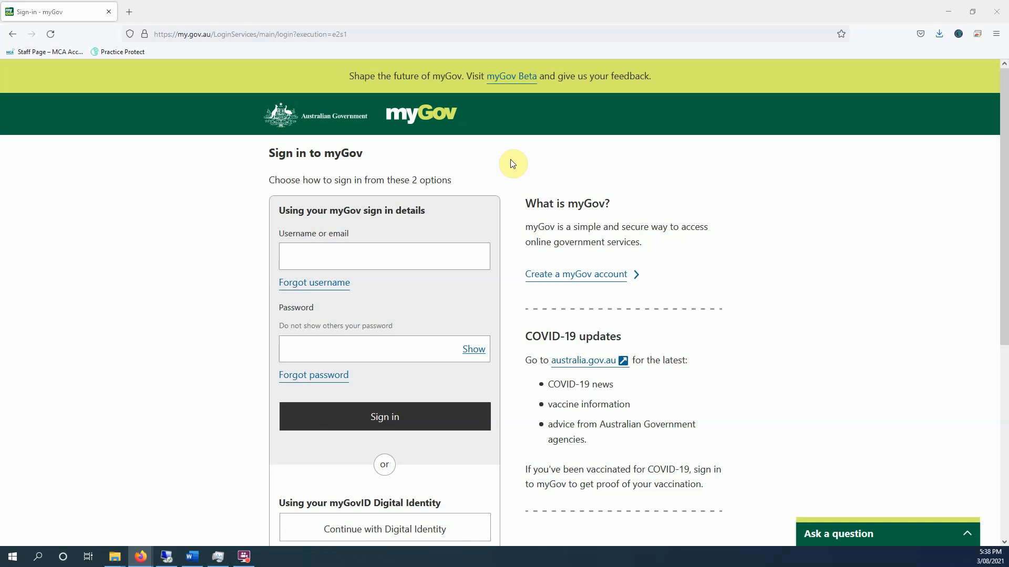
pyautogui.moveTo(192, 15)
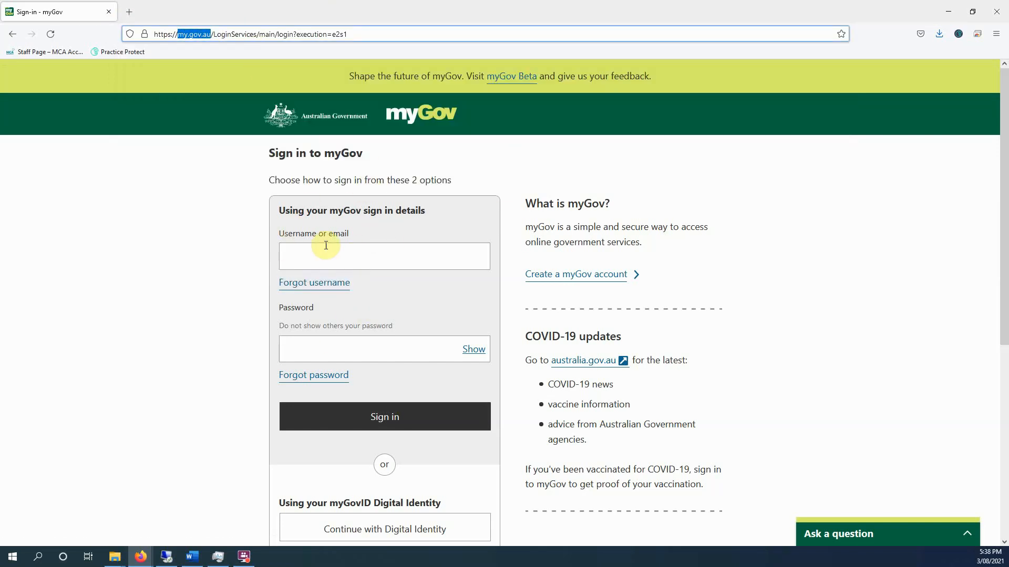
pyautogui.moveTo(279, 257)
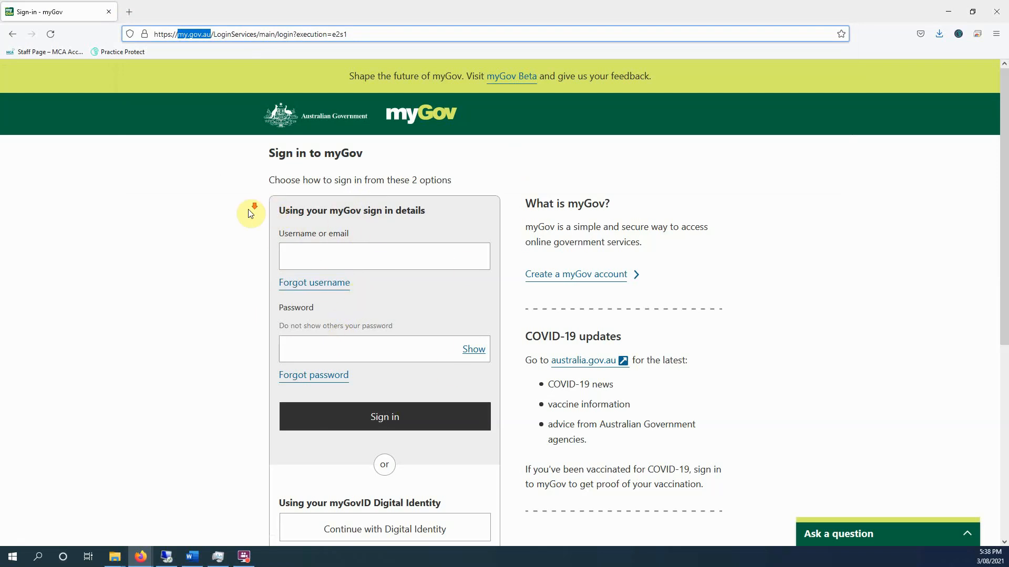
# Step: Sign in to myGov via Digital Identity, choosing myGovID and submitting the account email 'abs'
pyautogui.scroll(-3)
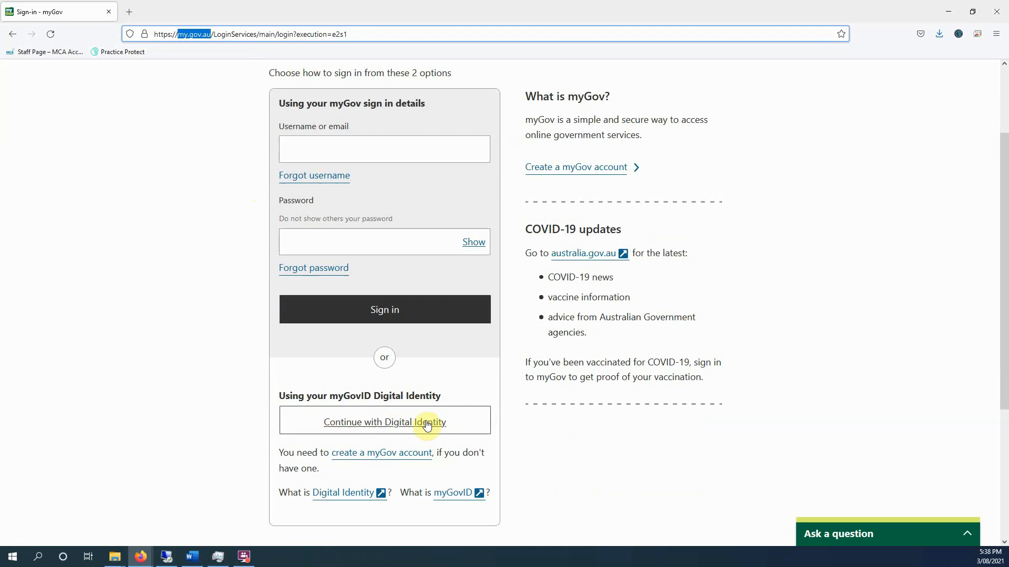
pyautogui.click(385, 423)
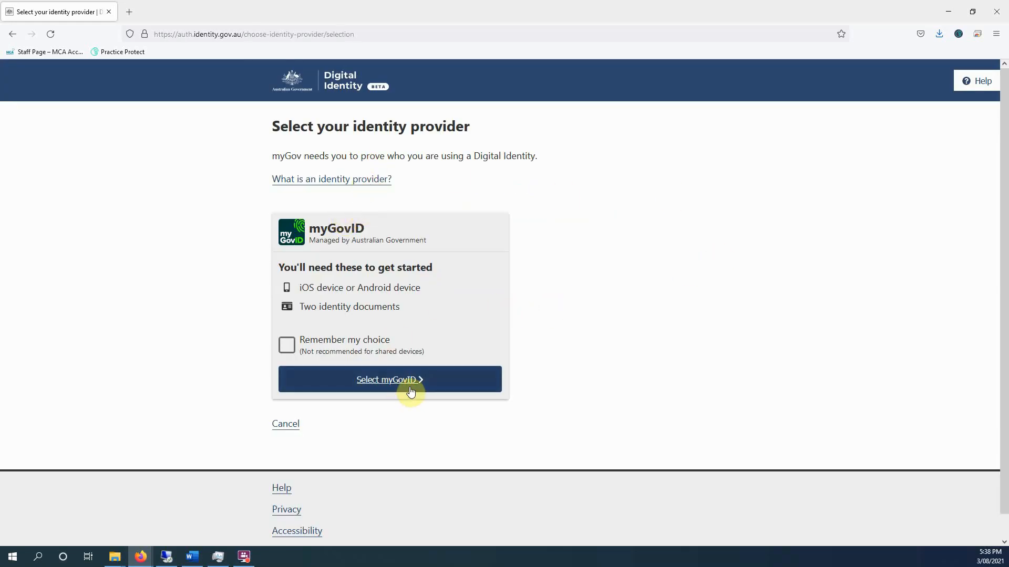
pyautogui.click(389, 379)
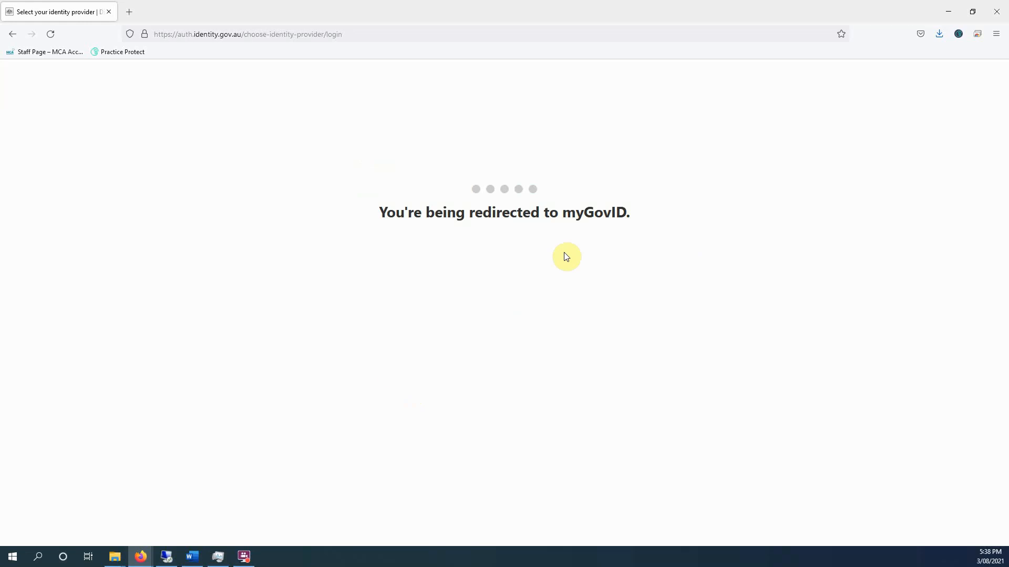
pyautogui.moveTo(544, 300)
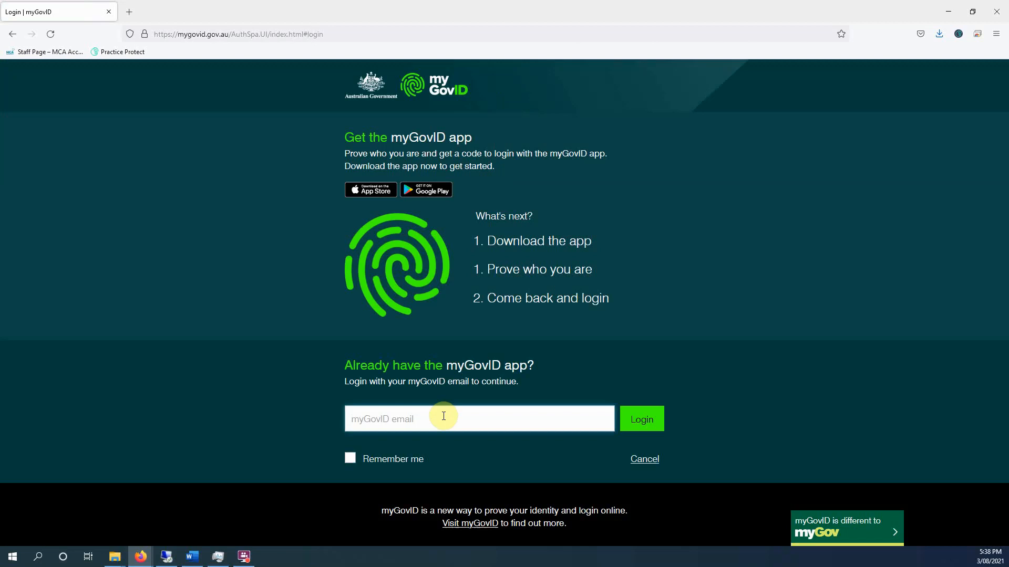
pyautogui.write('abs')
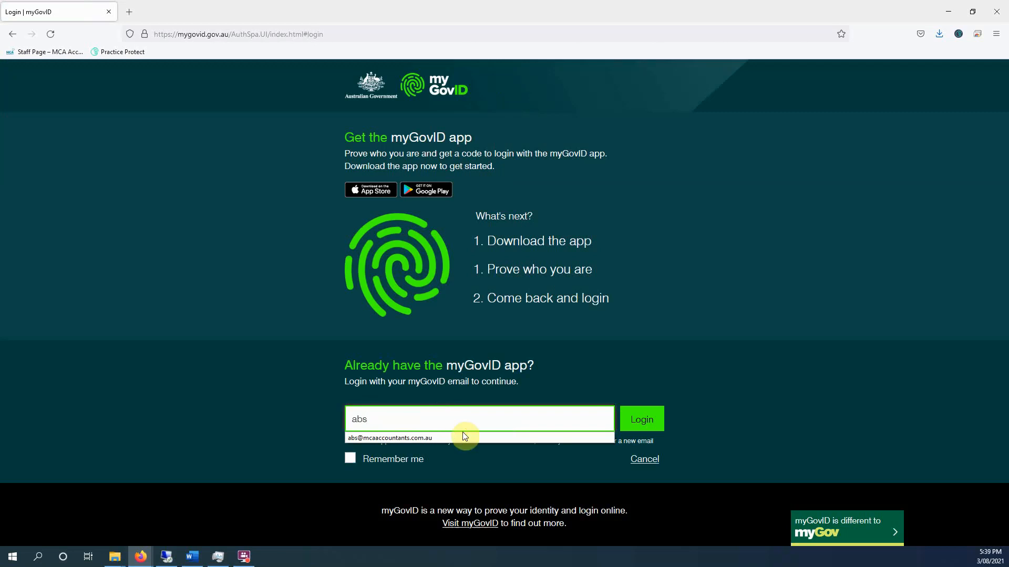
pyautogui.click(640, 420)
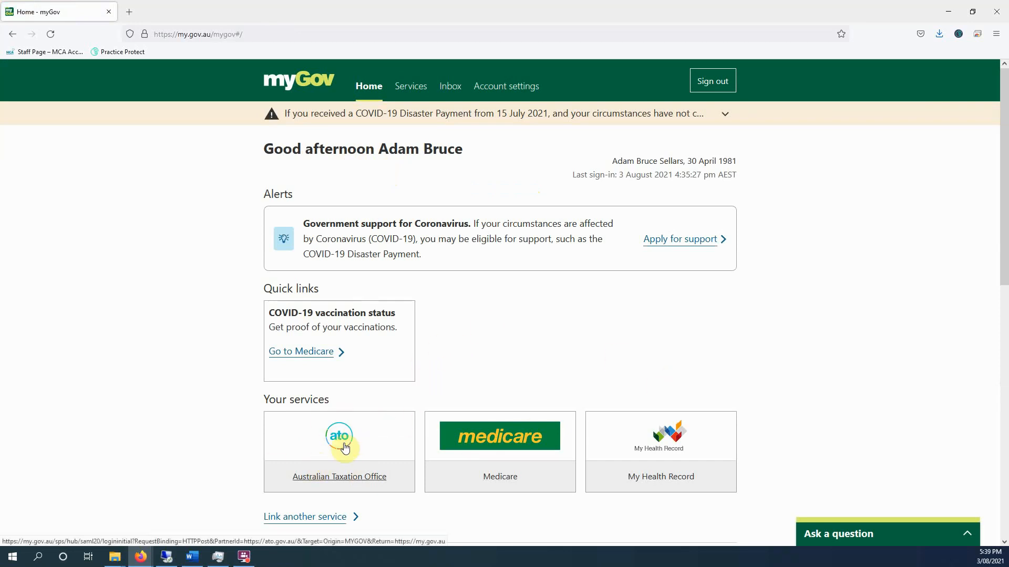
# Step: Open the Australian Taxation Office tile under Your services on the myGov home page
pyautogui.click(340, 436)
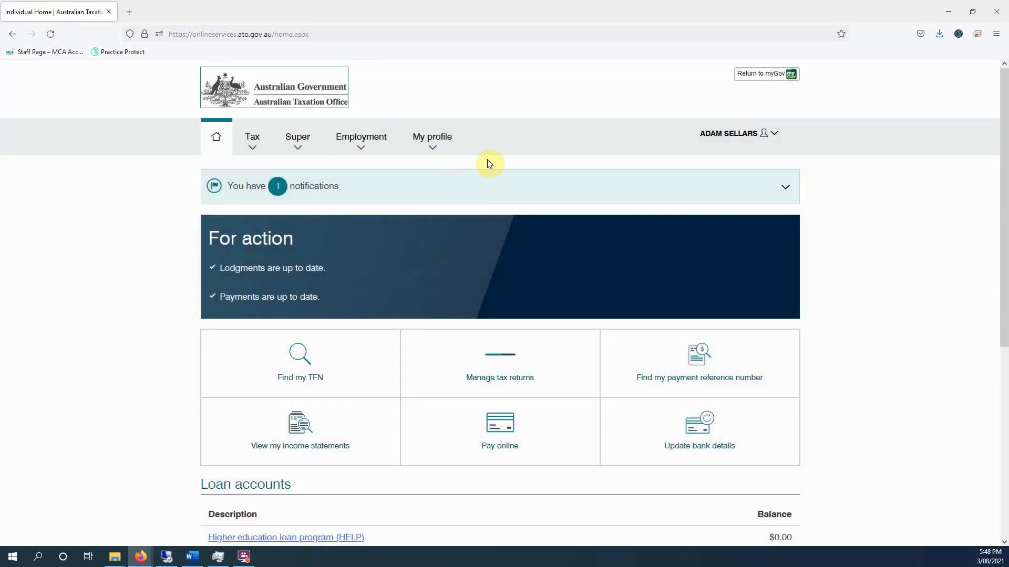
pyautogui.moveTo(489, 163)
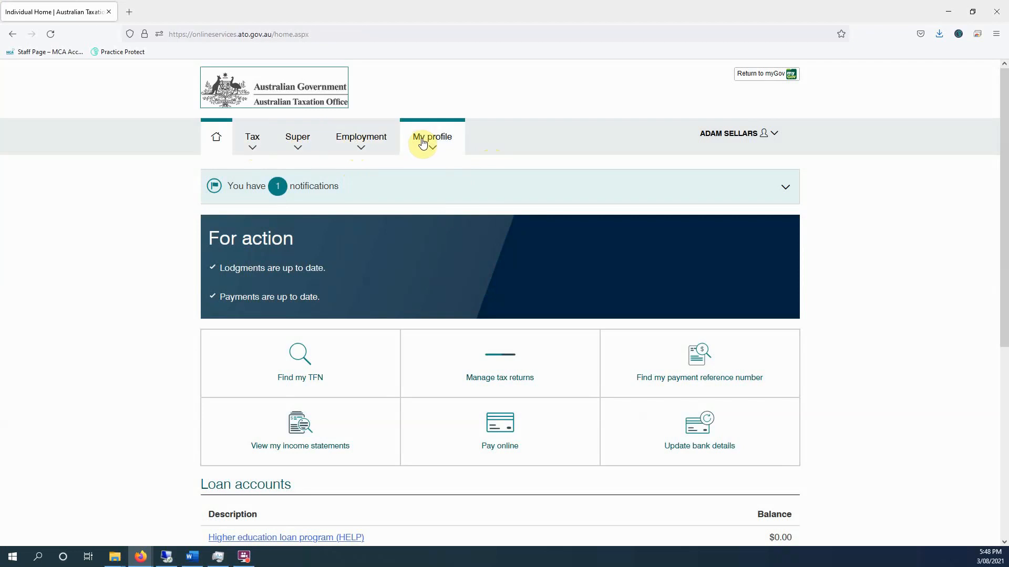
# Step: Show Personal details from My profile: name, date of birth, residency and tax file number
pyautogui.click(432, 137)
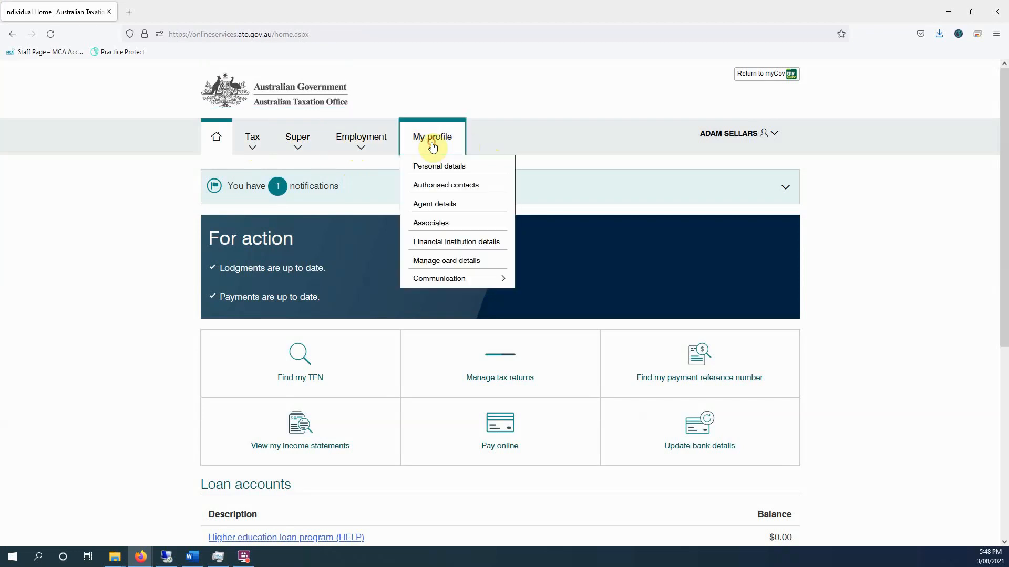
pyautogui.moveTo(441, 275)
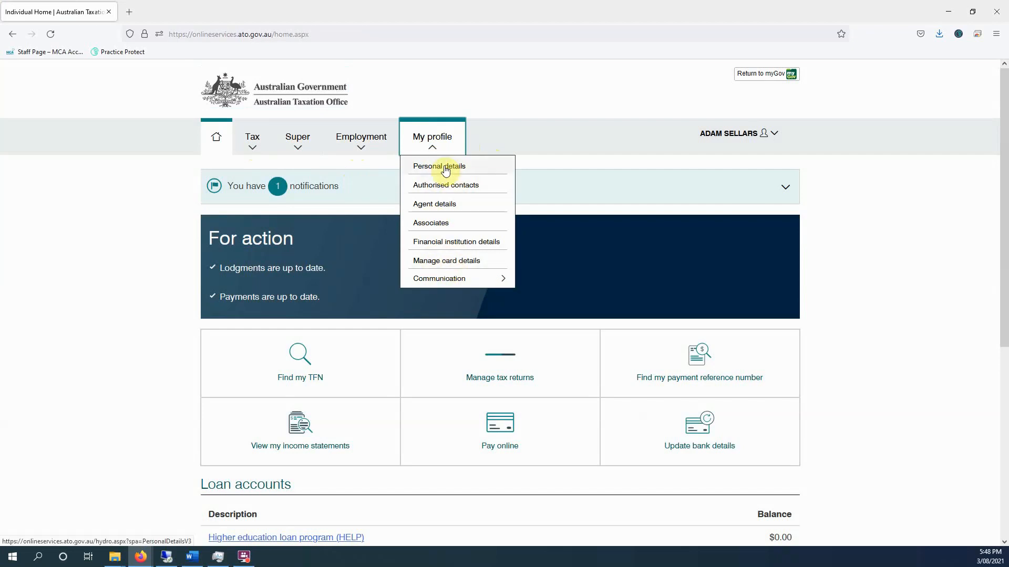
pyautogui.click(439, 166)
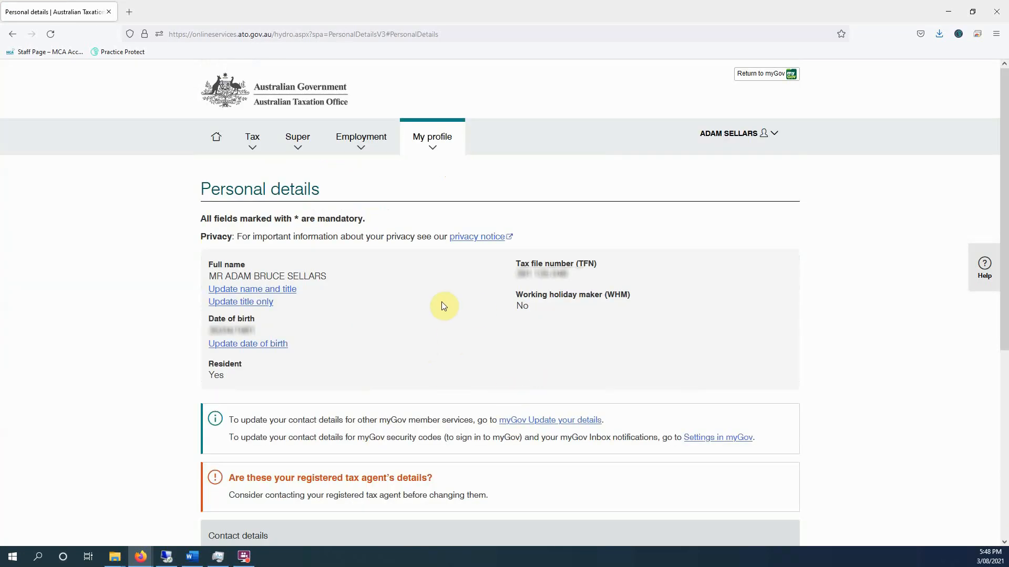
pyautogui.moveTo(428, 366)
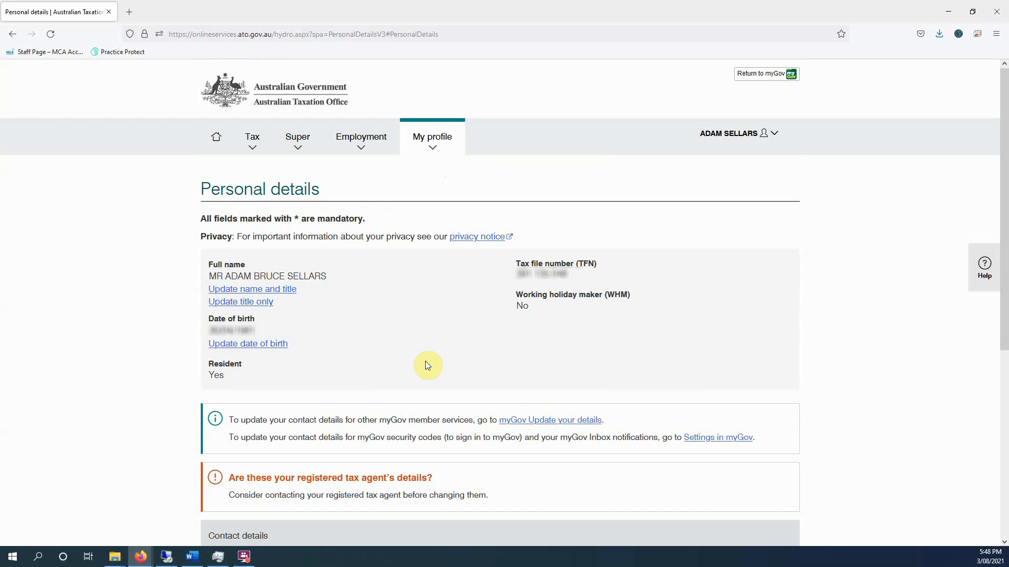
pyautogui.moveTo(427, 361)
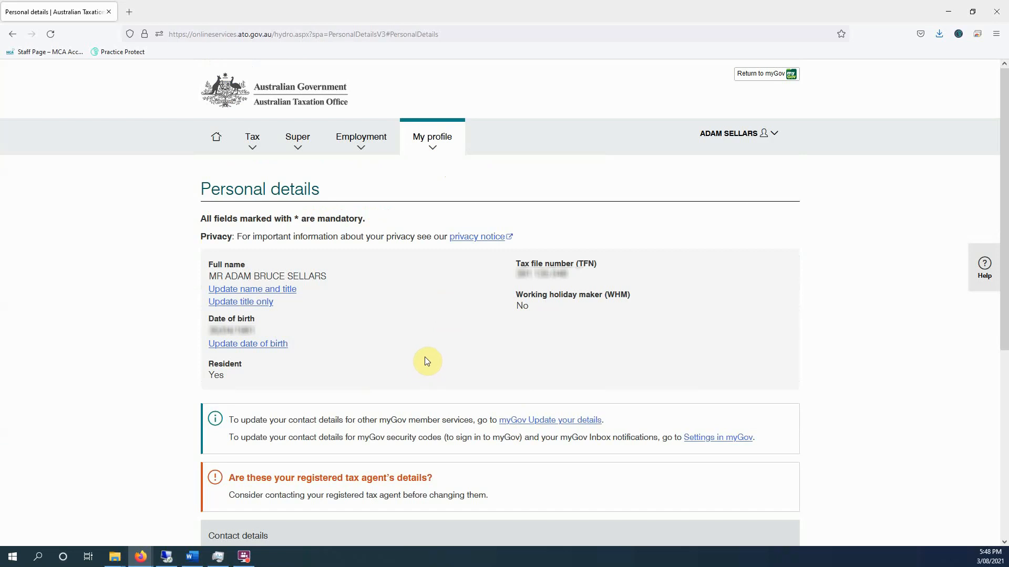
pyautogui.moveTo(423, 333)
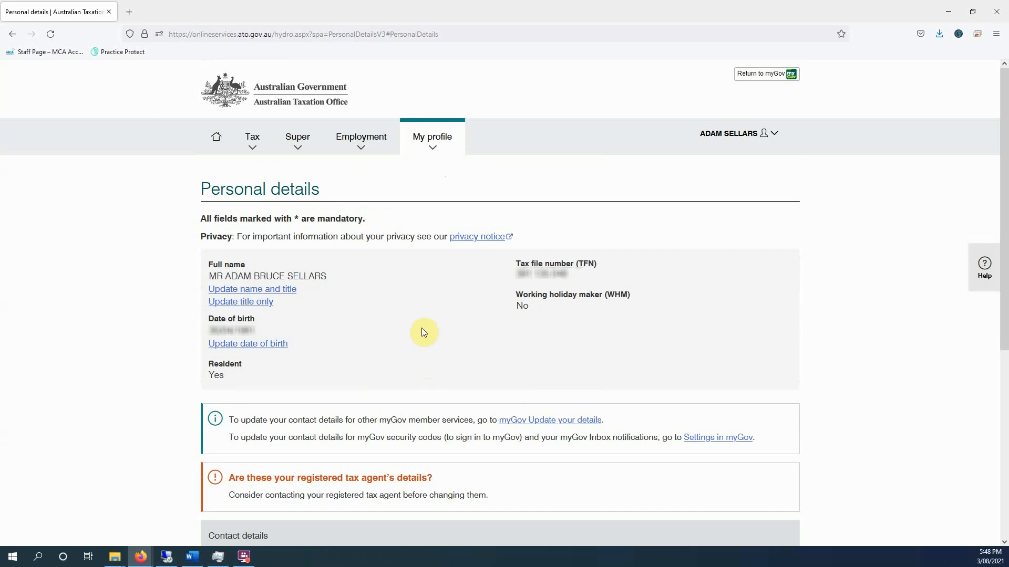
# Step: View the Authorised contacts page from My profile, then bring the profile page list back up
pyautogui.click(432, 137)
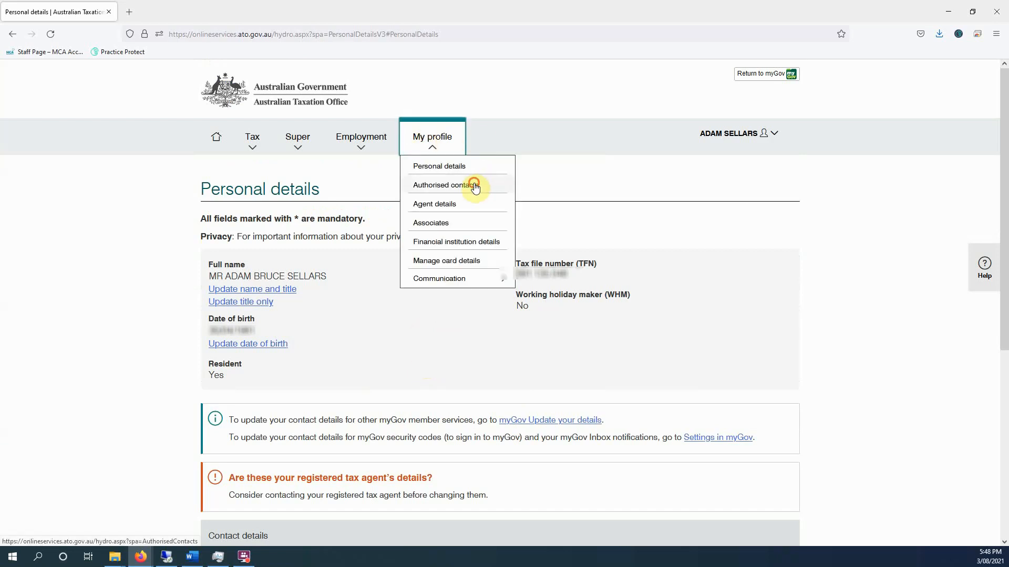
pyautogui.click(449, 185)
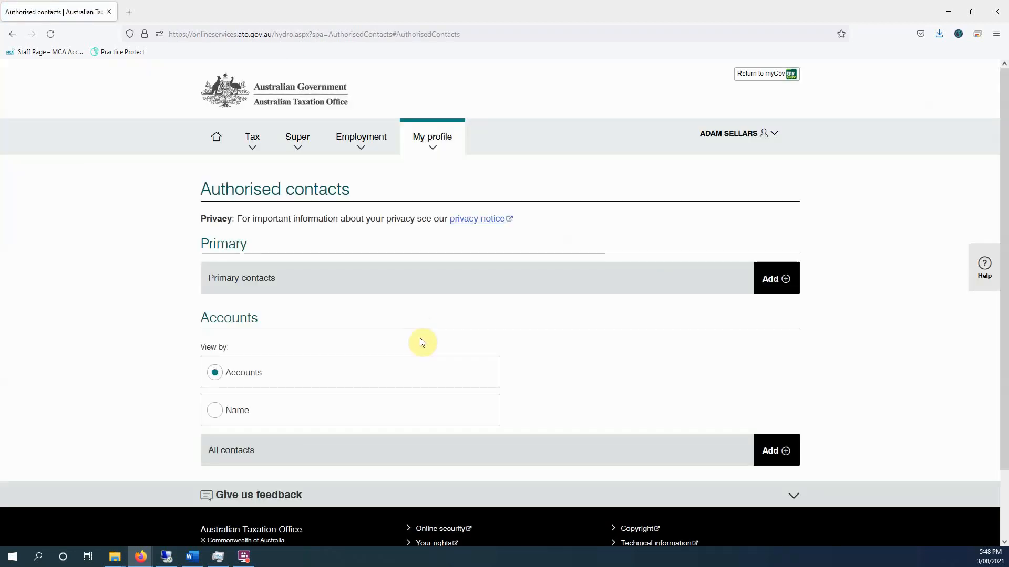
pyautogui.moveTo(659, 297)
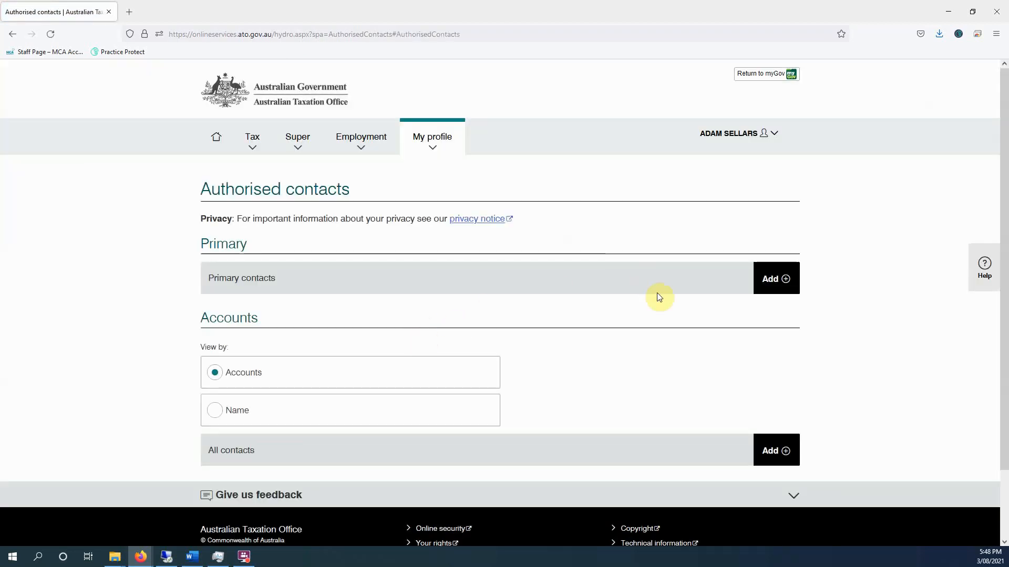
pyautogui.moveTo(766, 294)
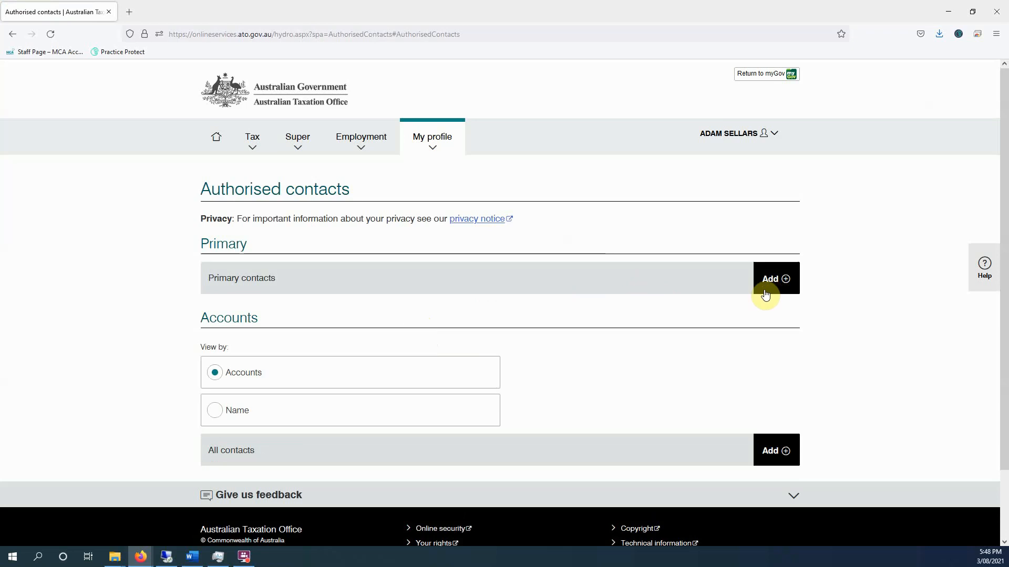
pyautogui.moveTo(451, 237)
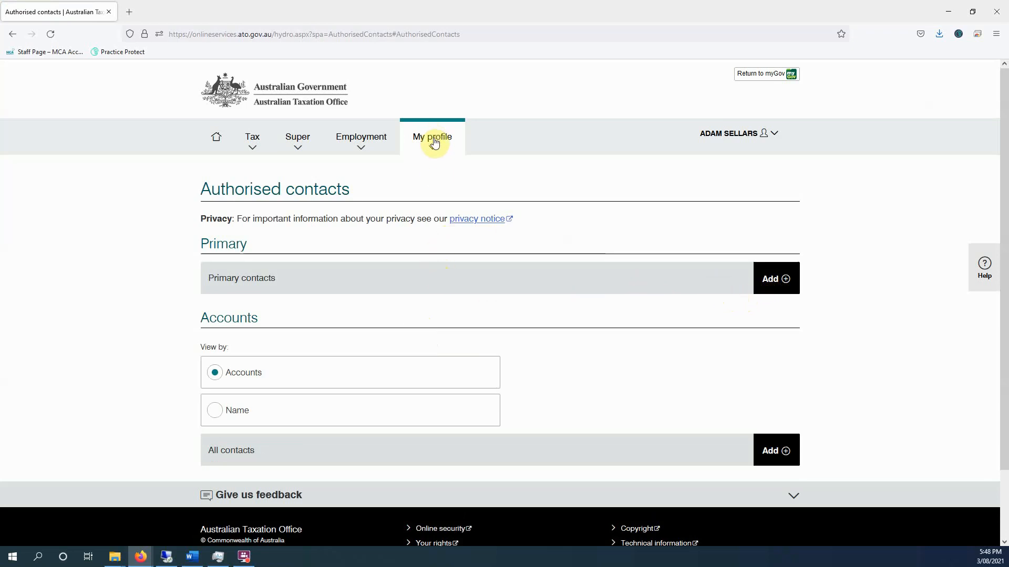
pyautogui.click(432, 137)
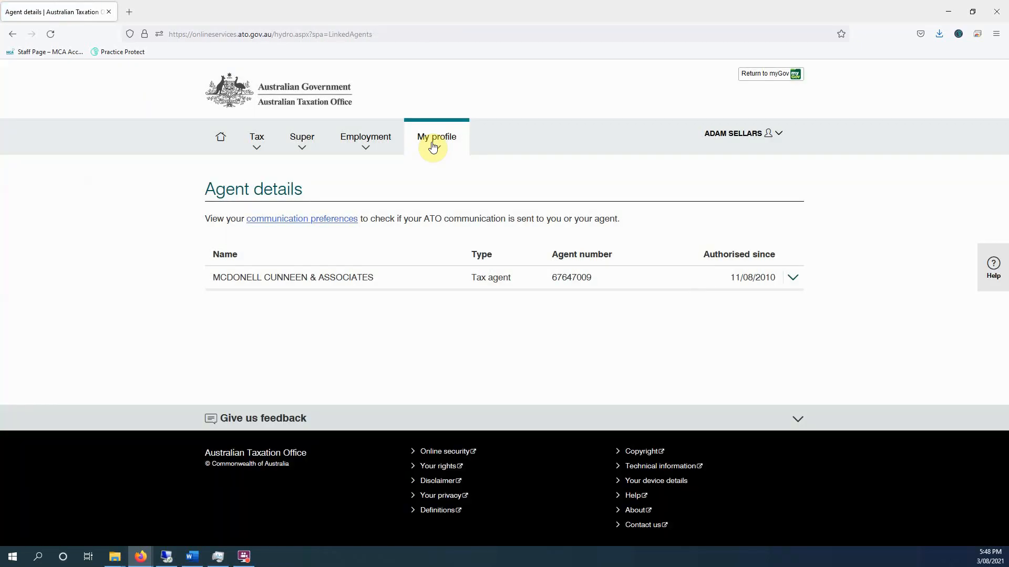
pyautogui.click(436, 137)
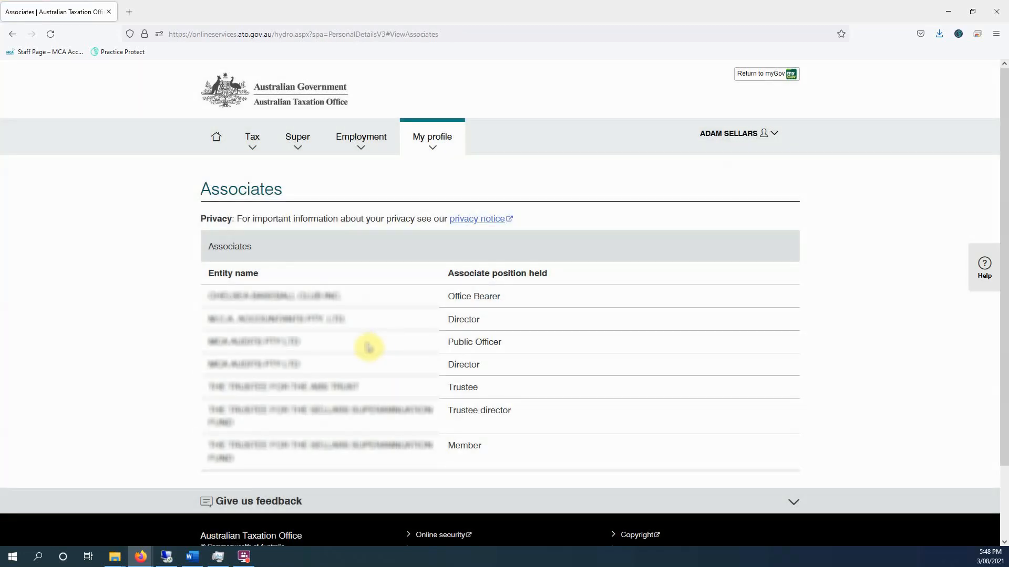
pyautogui.moveTo(429, 179)
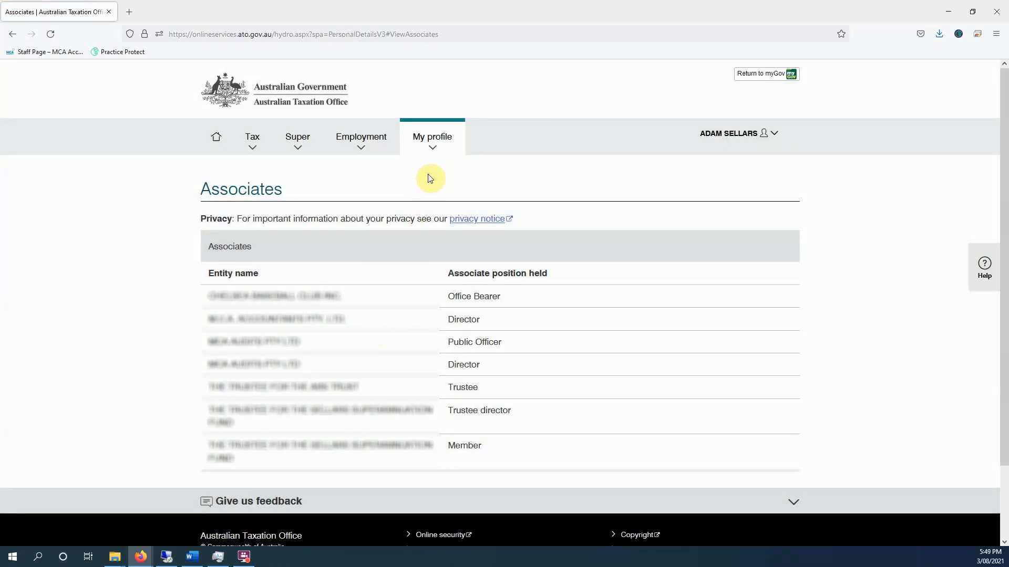
# Step: View the Financial institution details page listing the bank accounts on record
pyautogui.click(432, 137)
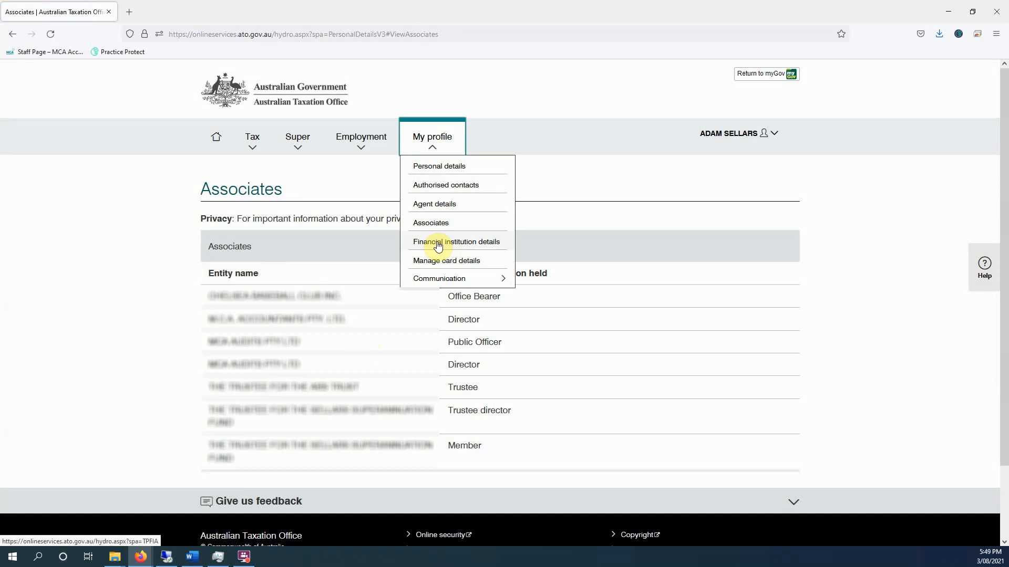
pyautogui.click(455, 242)
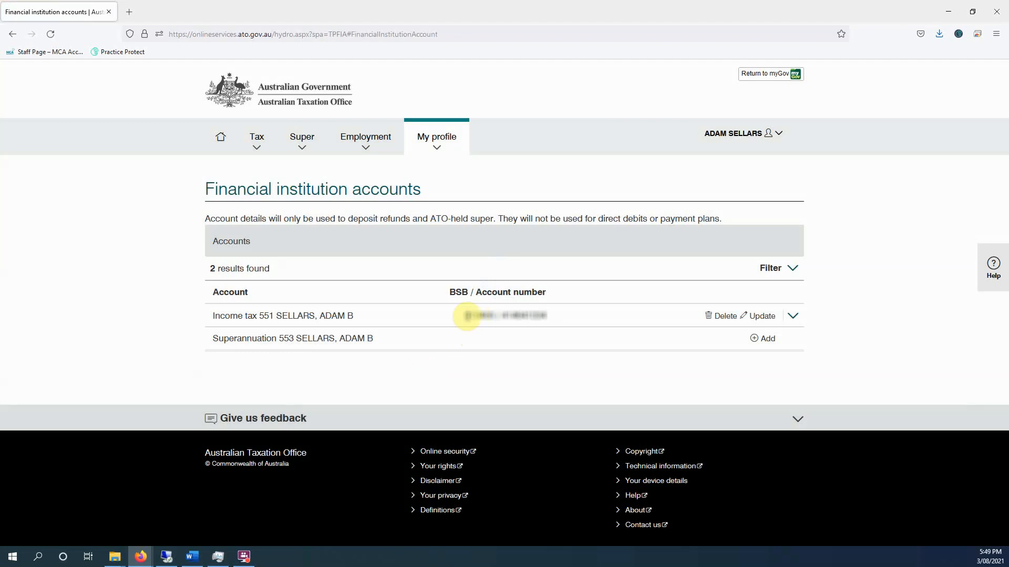
# Step: View the Manage credit/debit cards page showing no card stored, then the profile page list
pyautogui.click(436, 136)
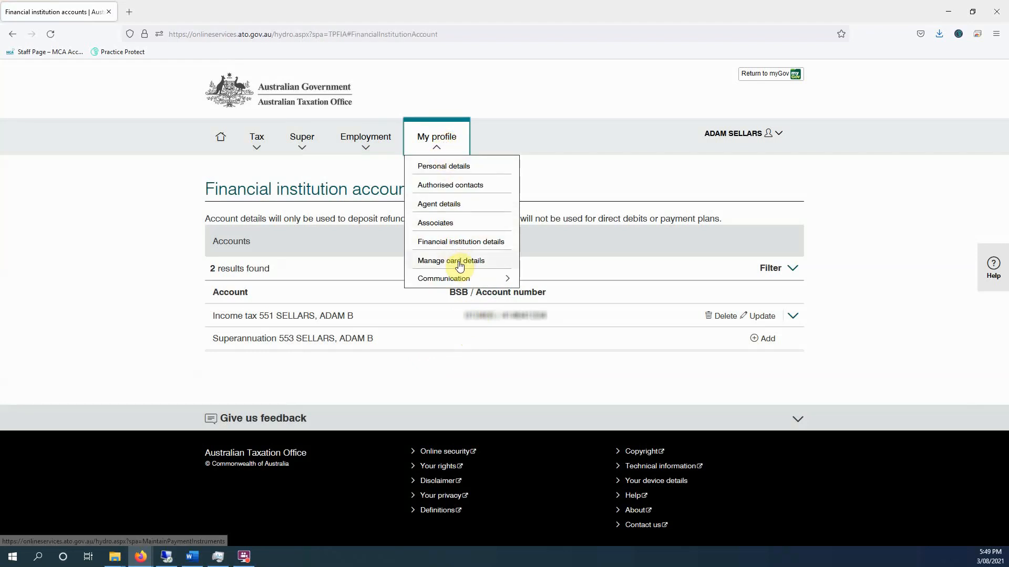
pyautogui.click(451, 261)
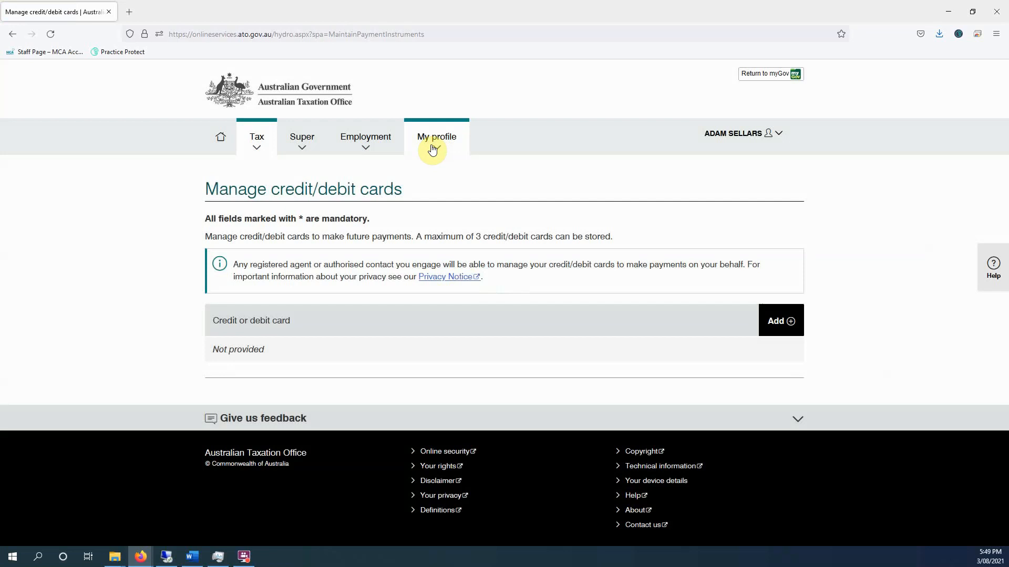
pyautogui.click(437, 137)
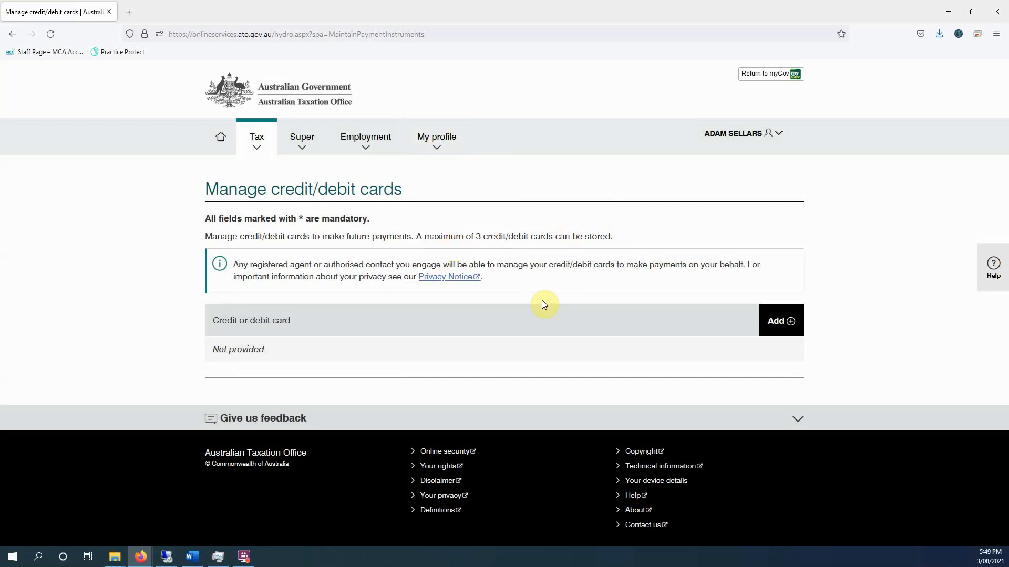
pyautogui.click(436, 137)
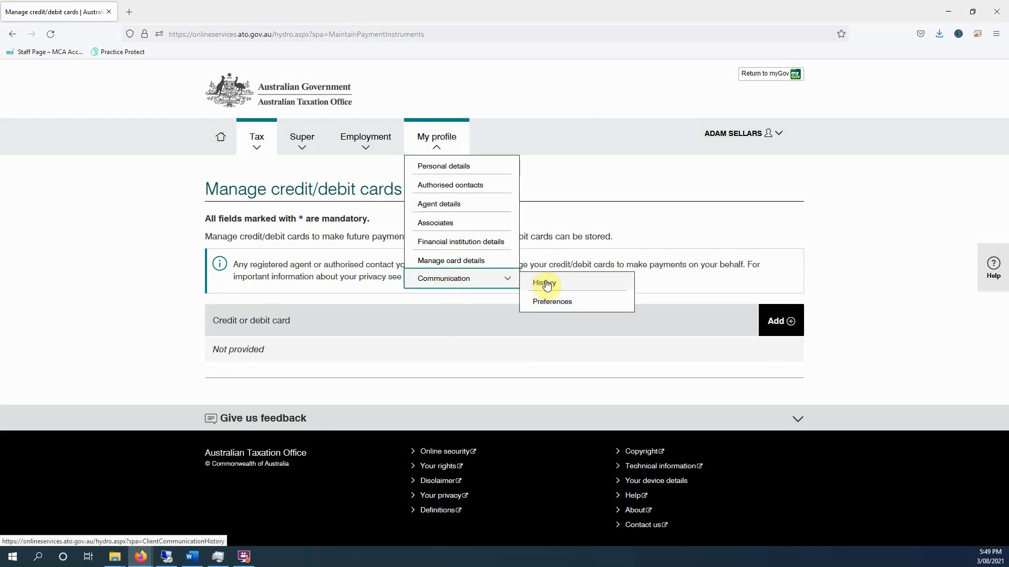
# Step: Show Communication > History listing ten recent notices with channel and issue date
pyautogui.click(544, 283)
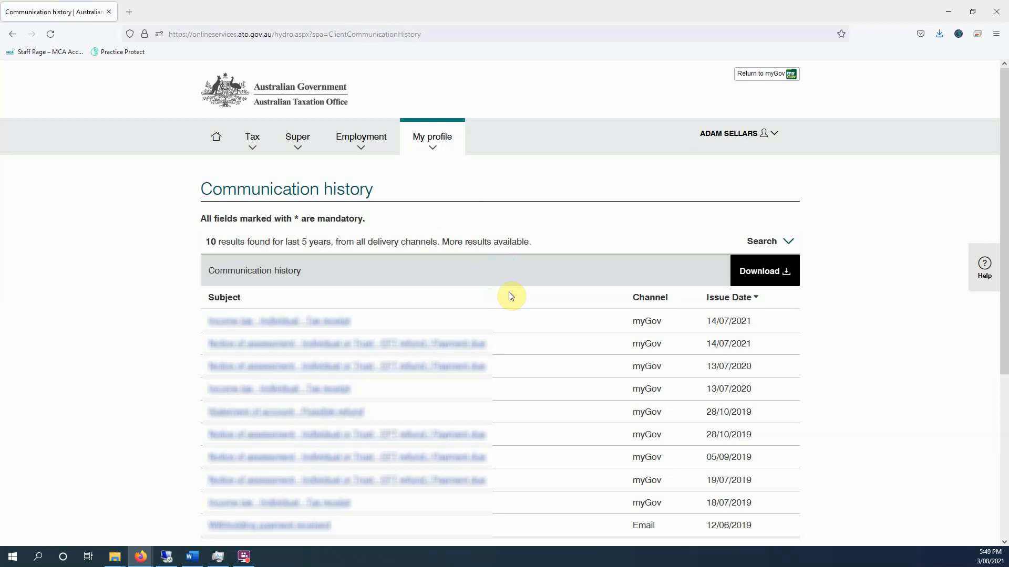
pyautogui.scroll(-3)
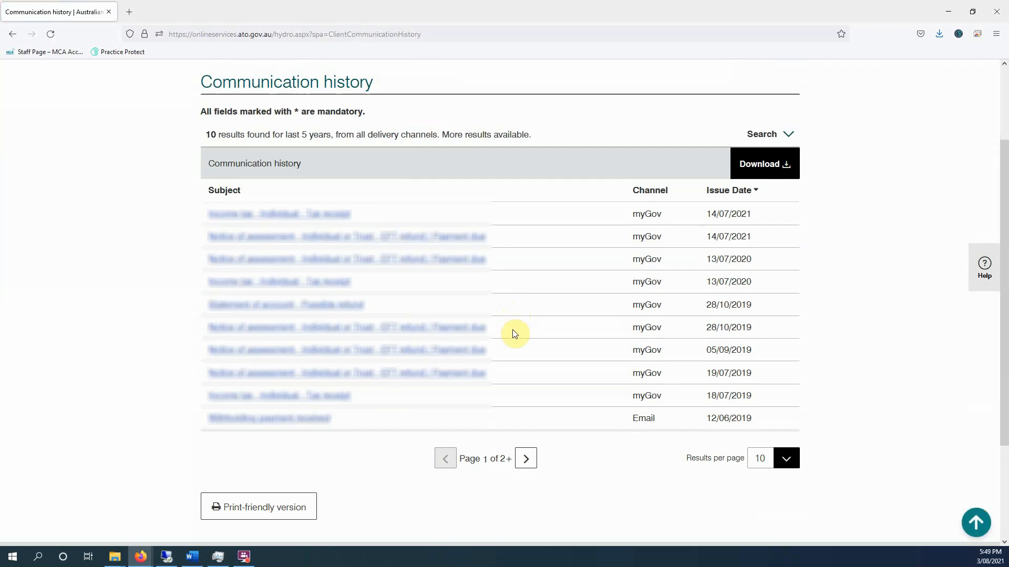
pyautogui.moveTo(537, 294)
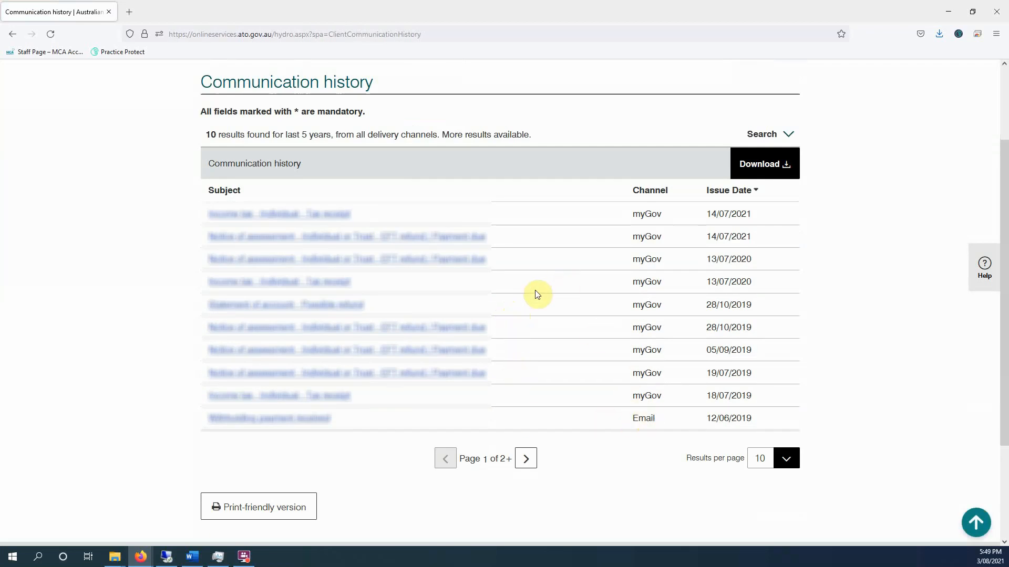
pyautogui.moveTo(348, 157)
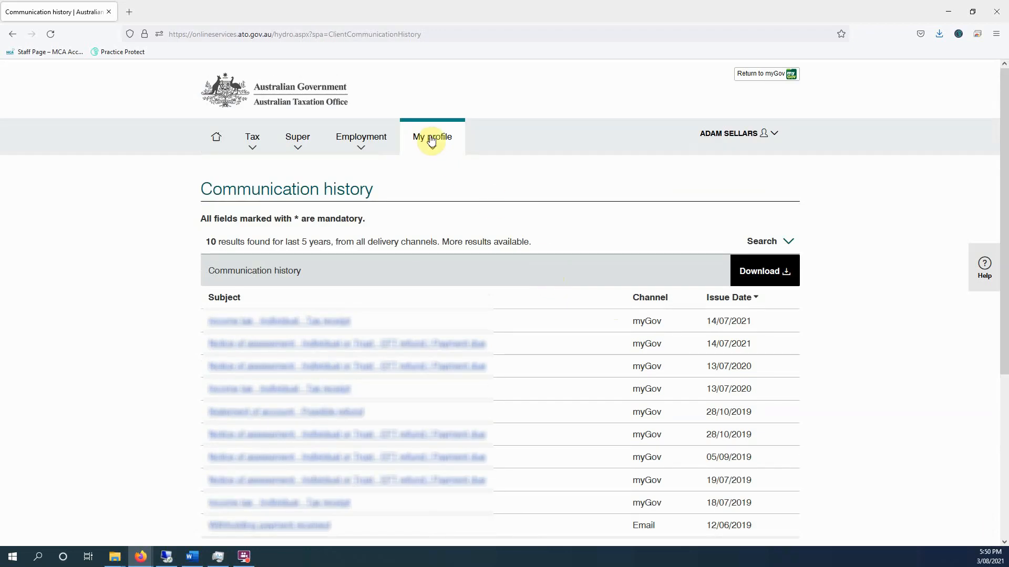
# Step: Bring up the My profile page list over the Communication history page
pyautogui.click(431, 137)
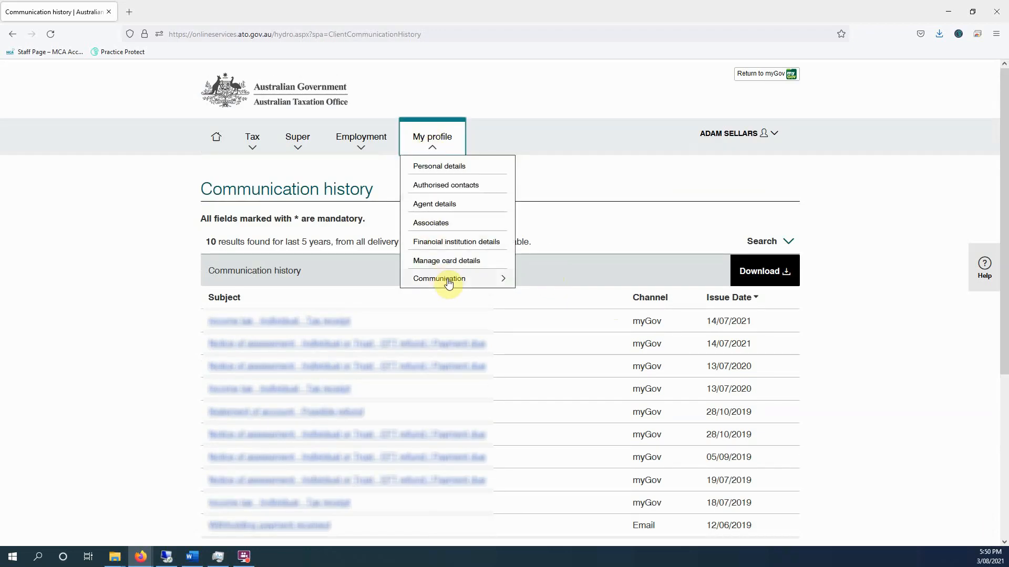
# Step: Show Communication > Preferences, noting the tax agent has not set any preferences
pyautogui.click(439, 279)
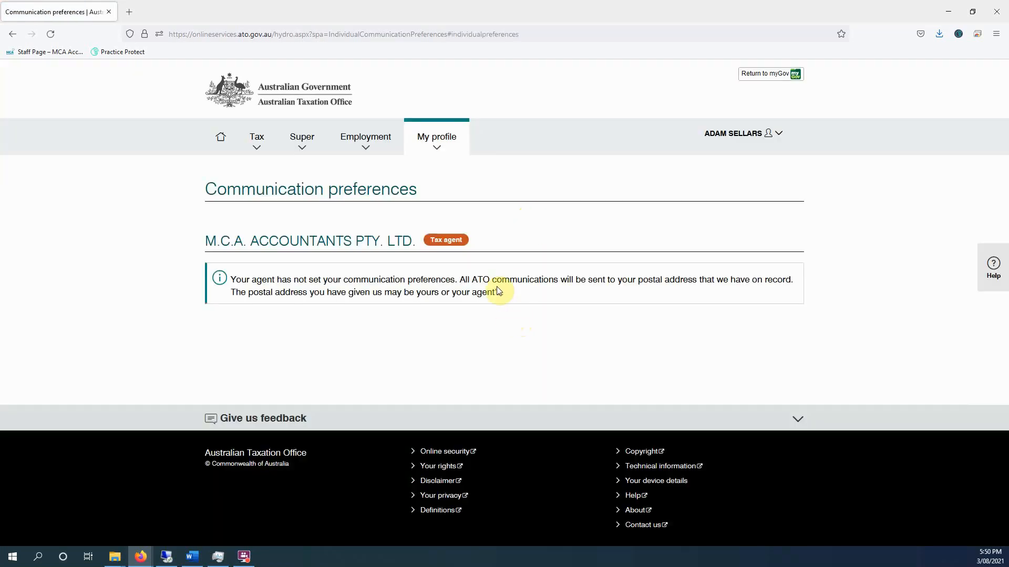
pyautogui.moveTo(372, 330)
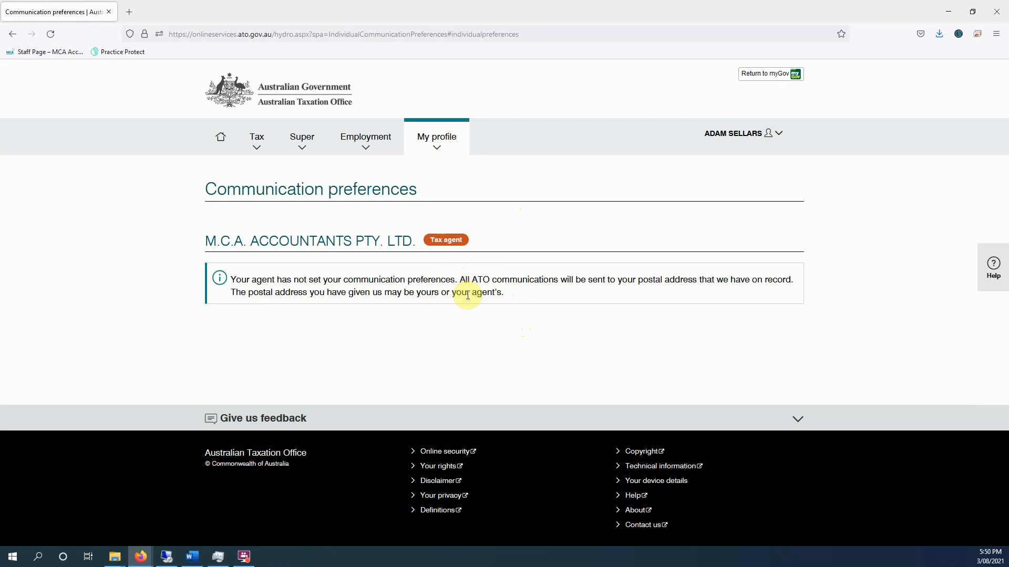
pyautogui.moveTo(443, 168)
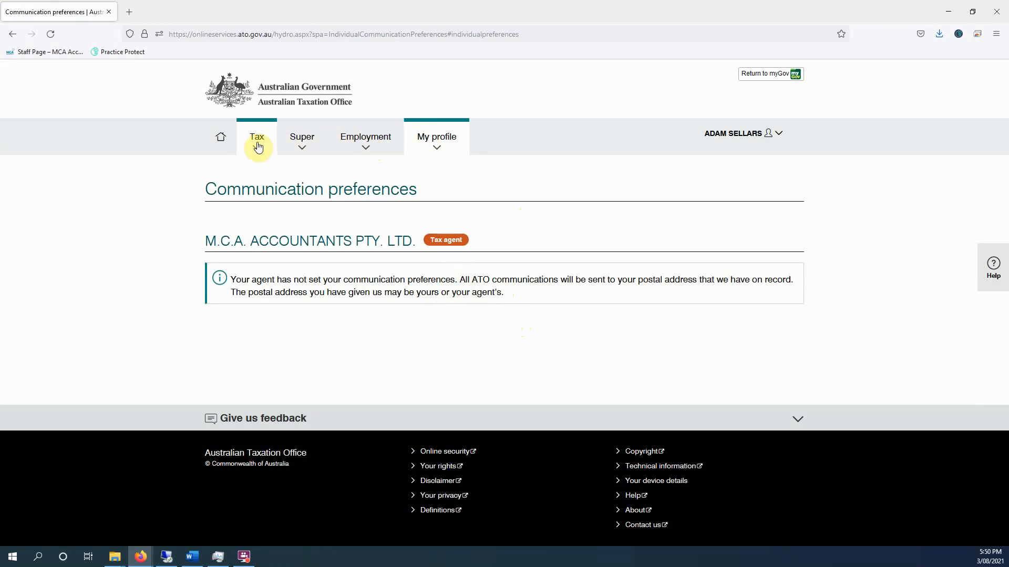
# Step: Return to the ATO home dashboard via the logo and bring up the Tax section's accounts options
pyautogui.click(217, 137)
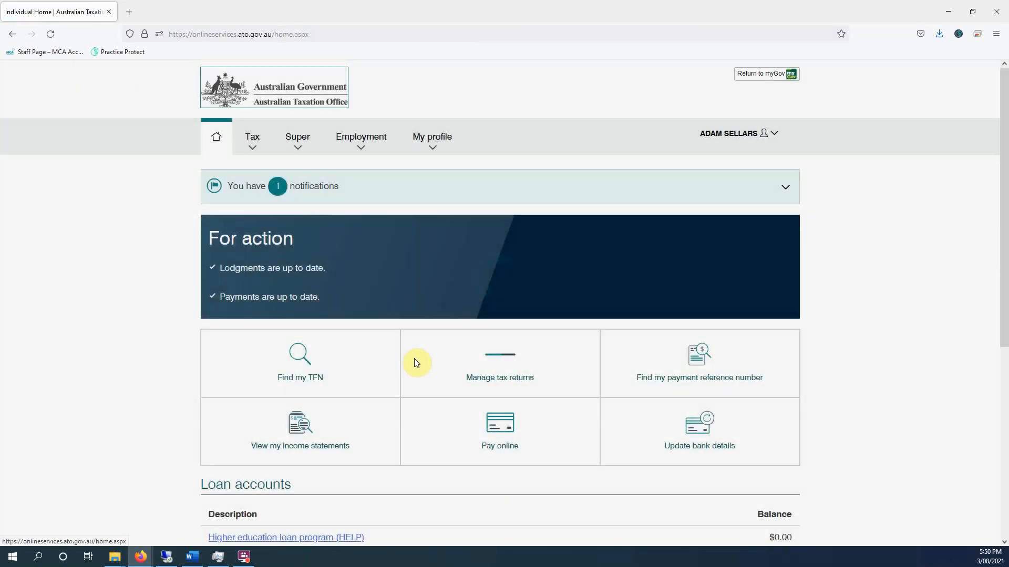
pyautogui.scroll(-3)
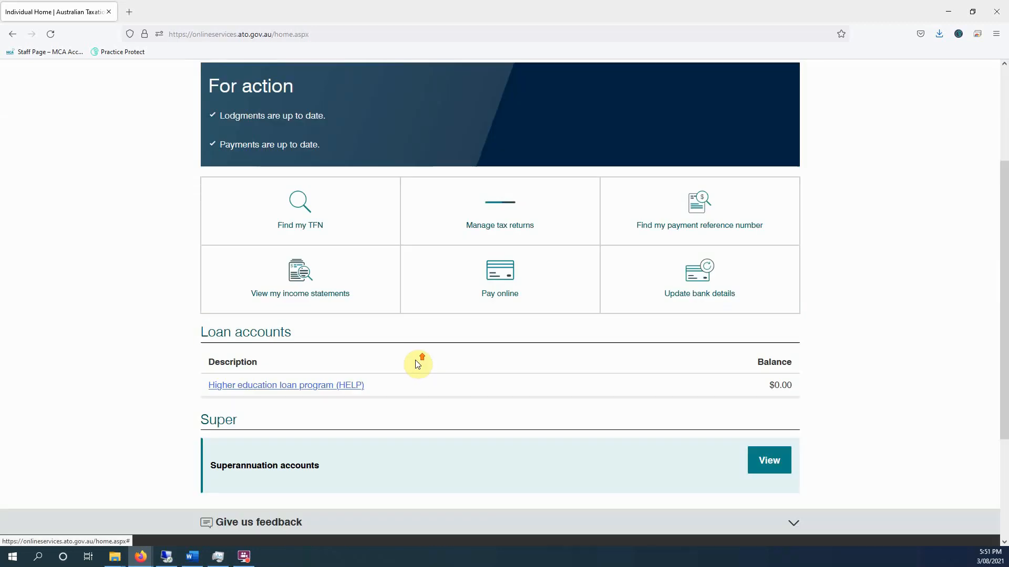
pyautogui.moveTo(557, 262)
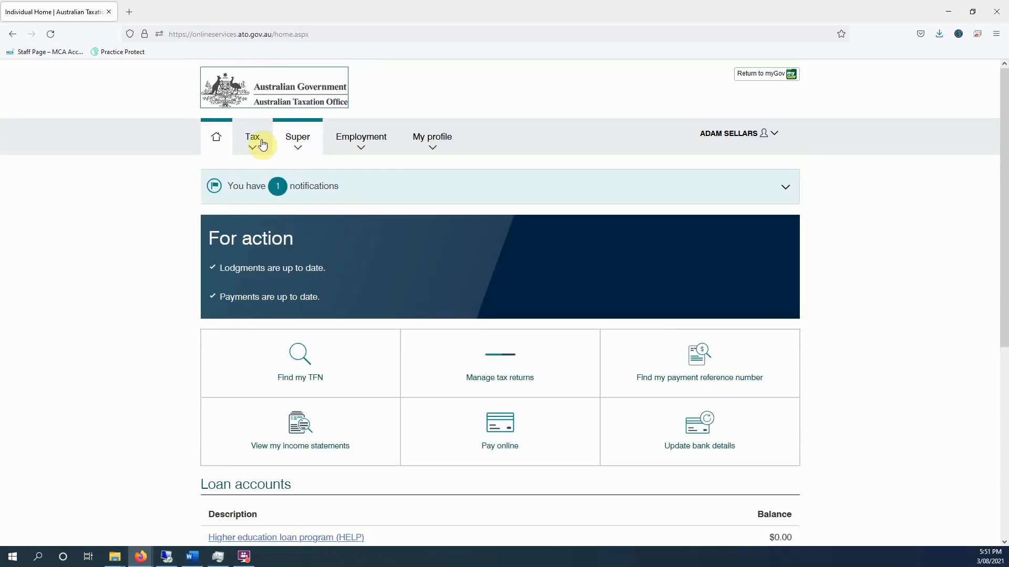
pyautogui.click(251, 136)
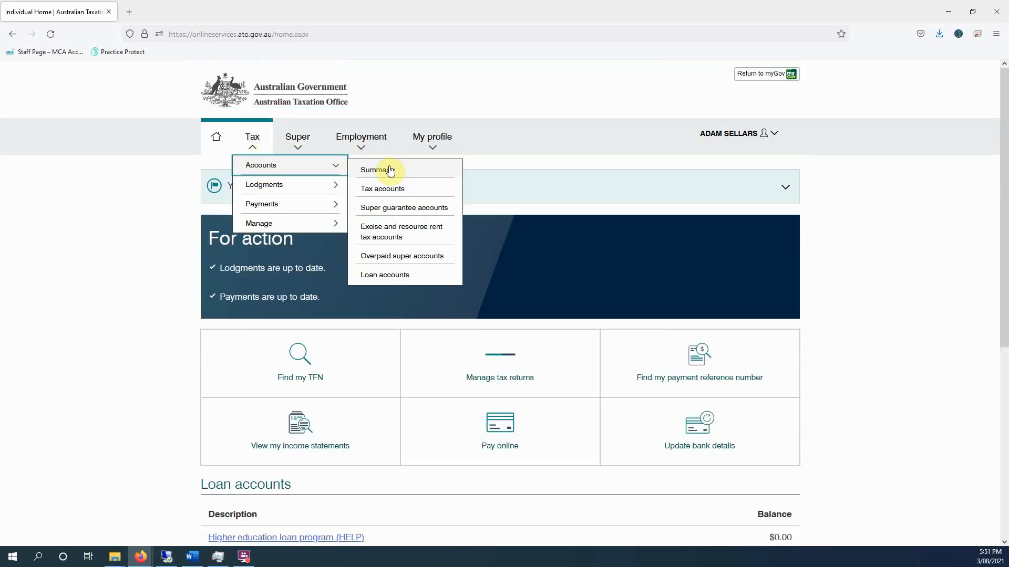
# Step: Show the Accounts summary with two zero-balance accounts, then the Tax section's page list
pyautogui.click(378, 169)
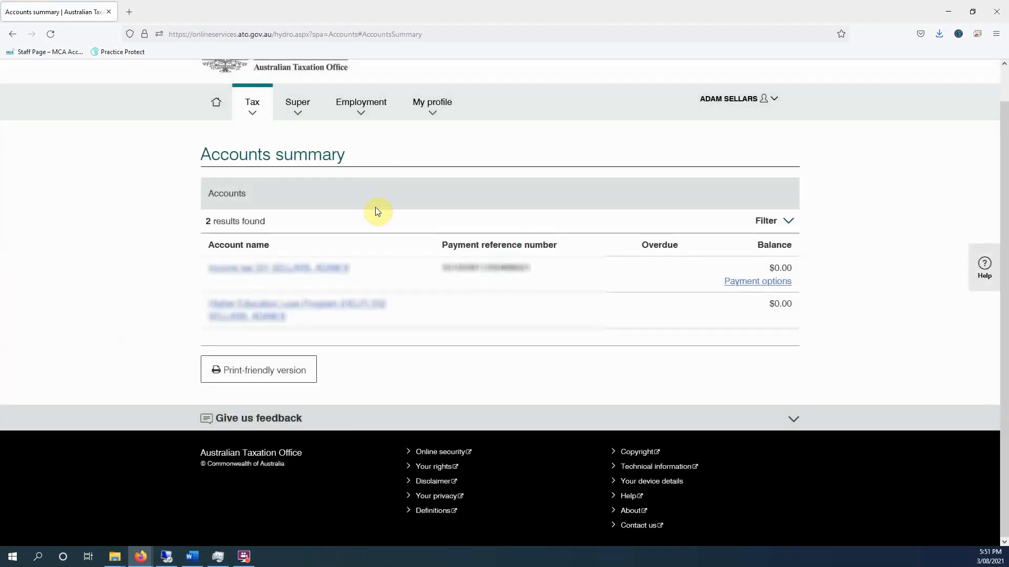
pyautogui.moveTo(609, 301)
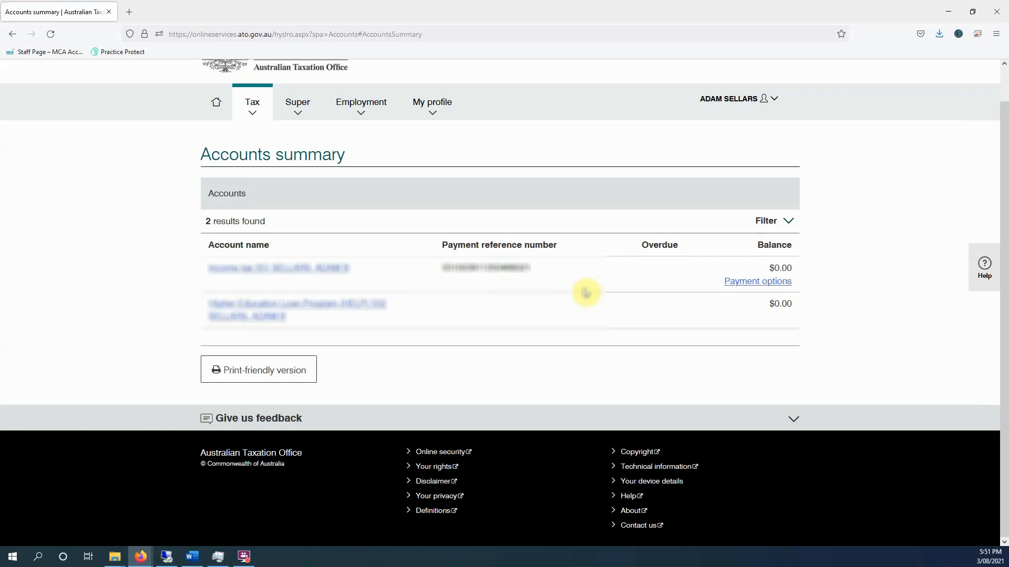
pyautogui.moveTo(315, 293)
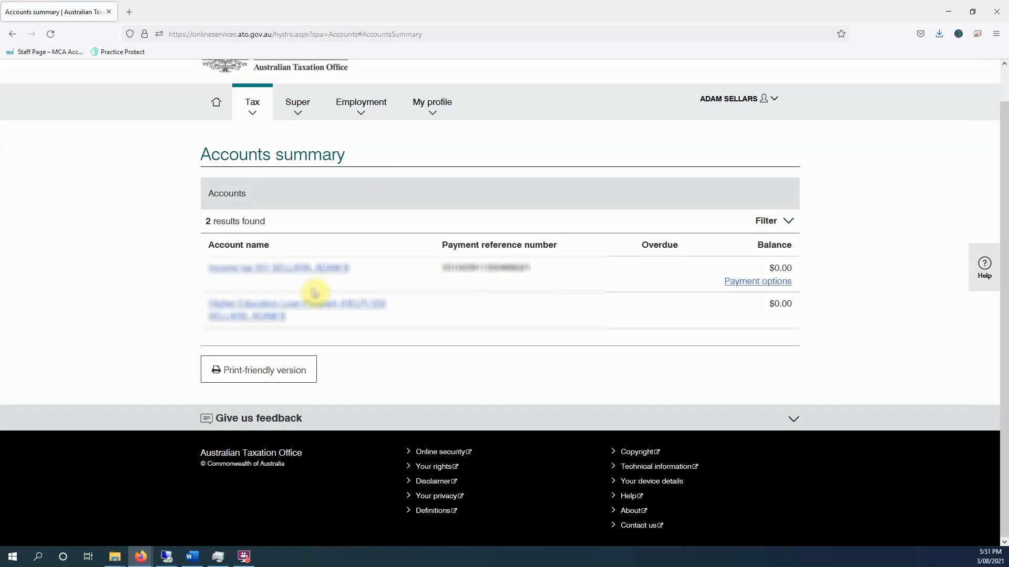
pyautogui.moveTo(422, 302)
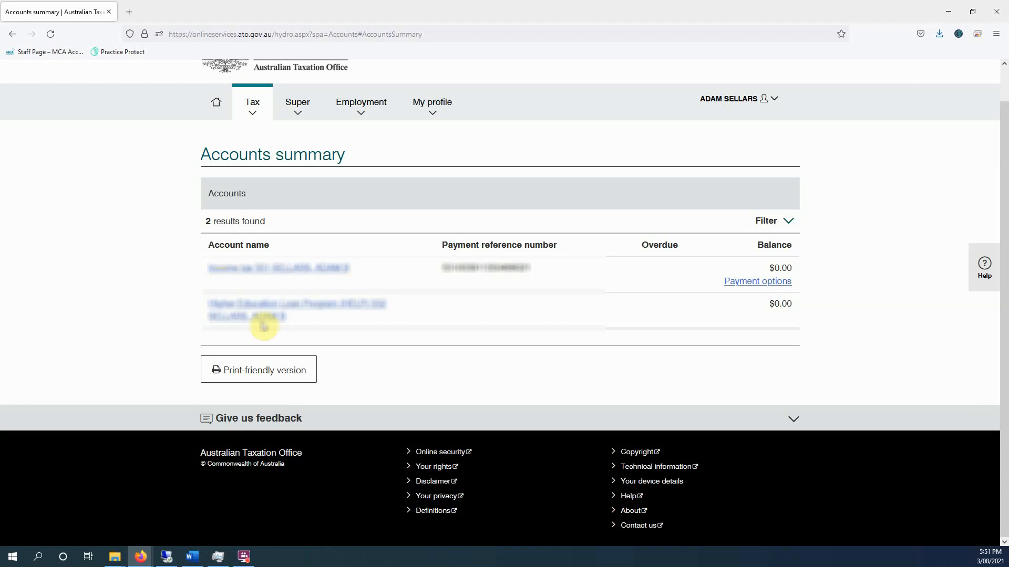
pyautogui.moveTo(487, 284)
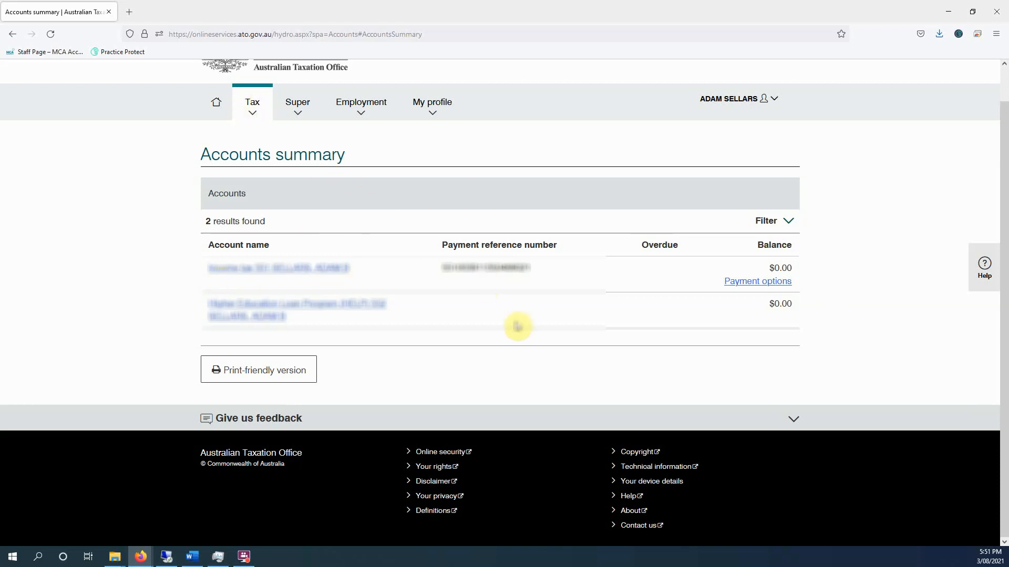
pyautogui.click(253, 103)
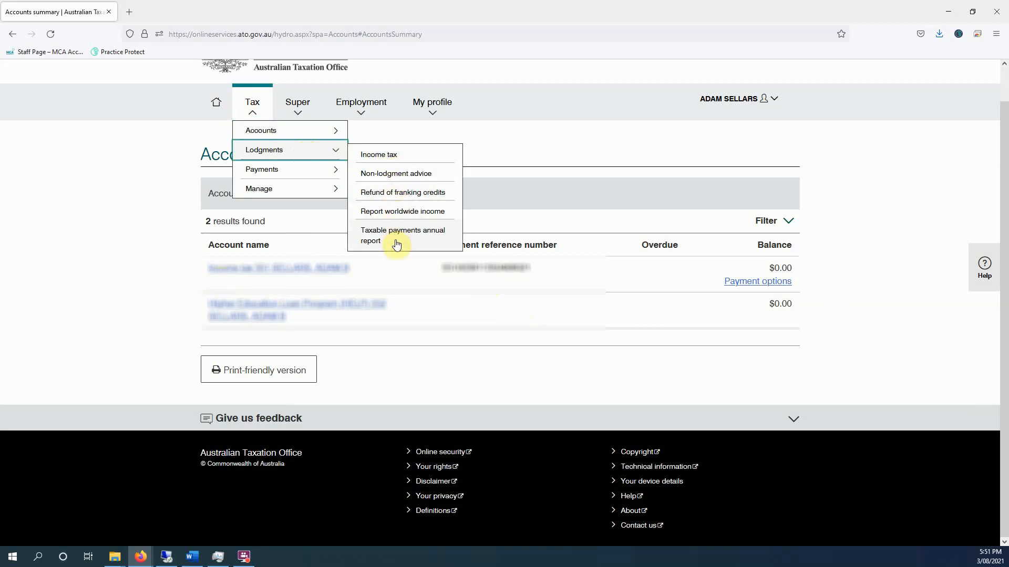
# Step: Show the Income tax lodgment history listing each year's individual assessment and status
pyautogui.click(378, 155)
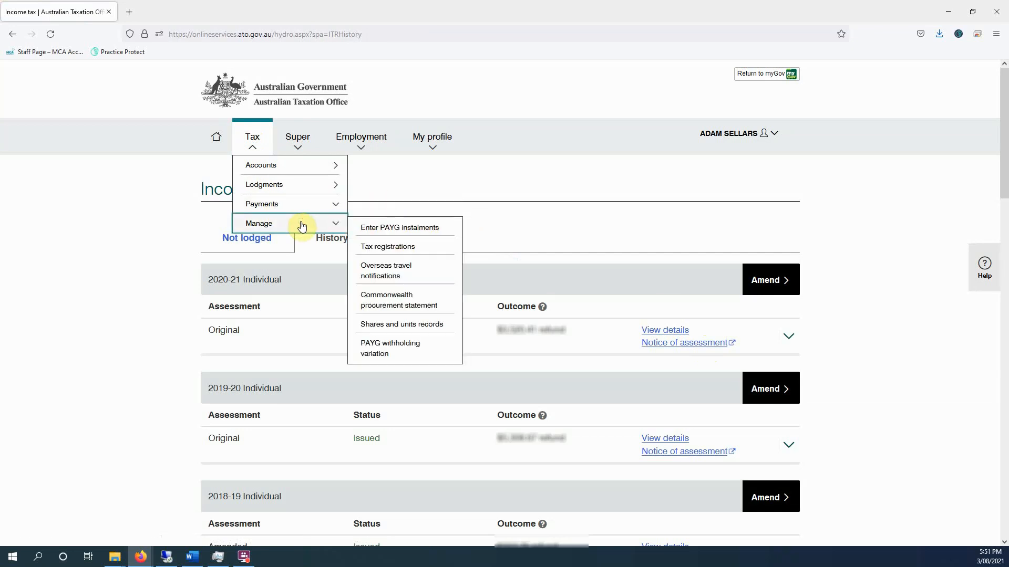
pyautogui.moveTo(387, 246)
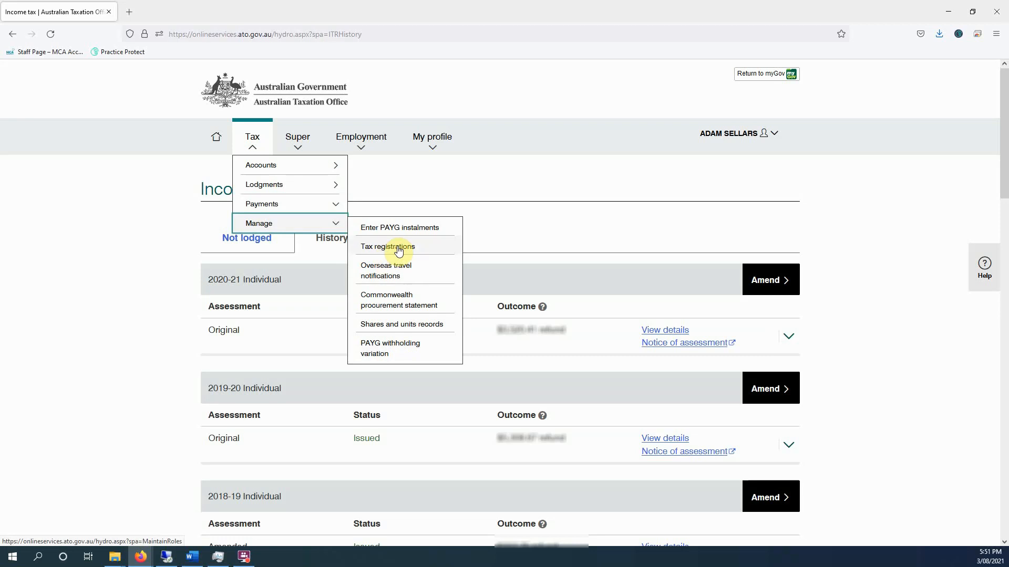
pyautogui.moveTo(407, 264)
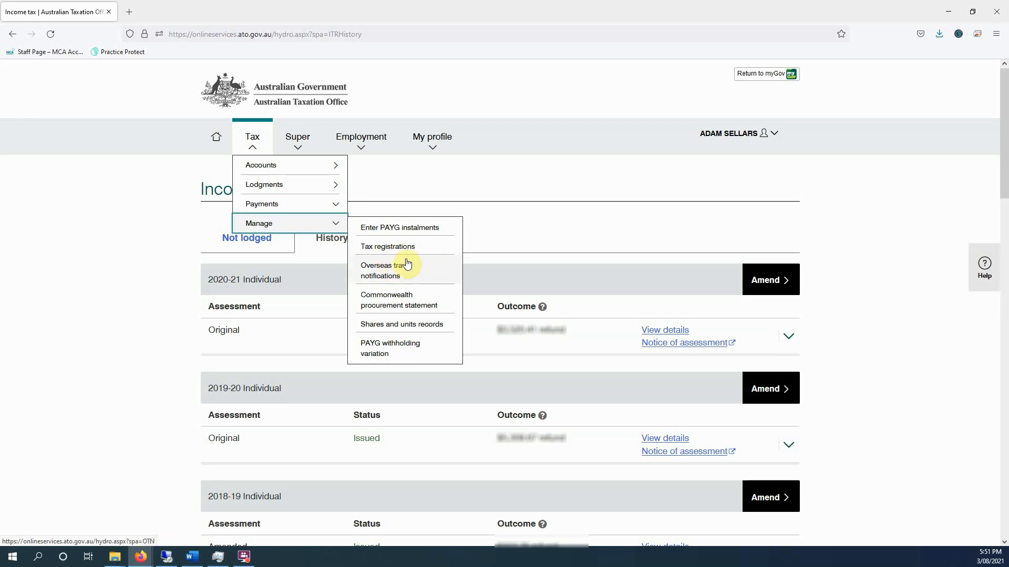
pyautogui.moveTo(405, 347)
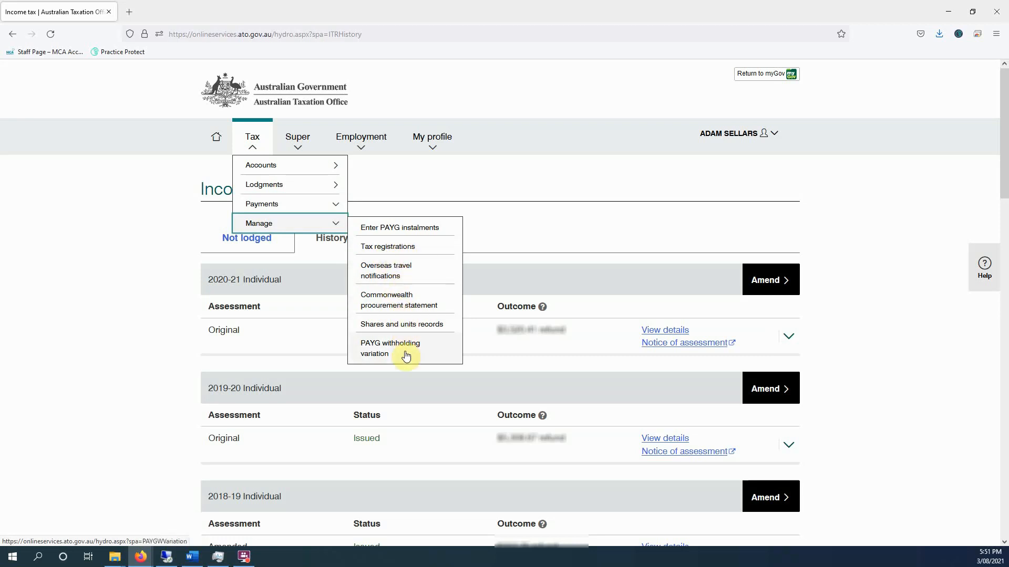
pyautogui.moveTo(313, 159)
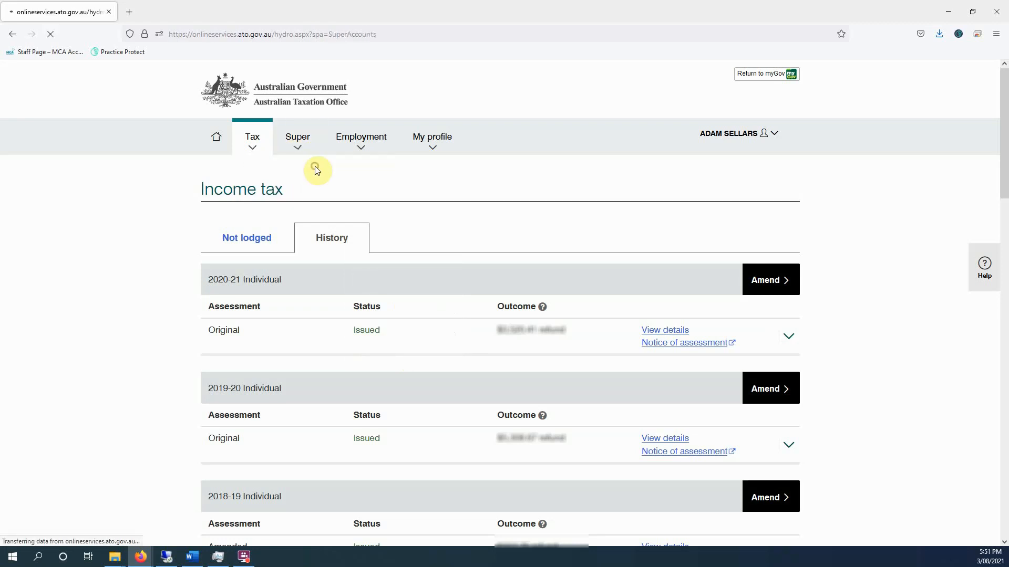
# Step: Show the Super Fund details page with the reported balance and the Super information options
pyautogui.click(302, 137)
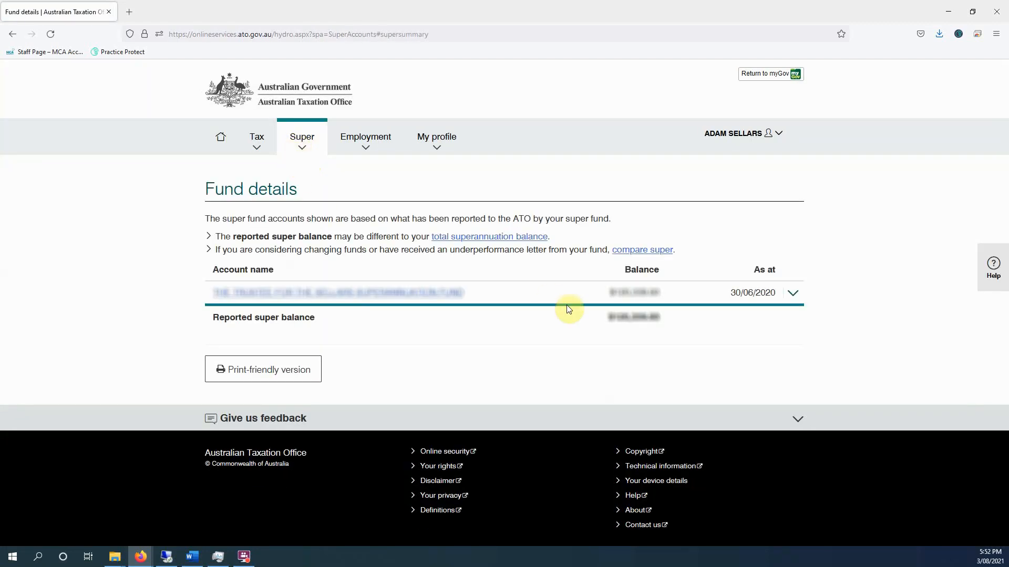
pyautogui.click(302, 136)
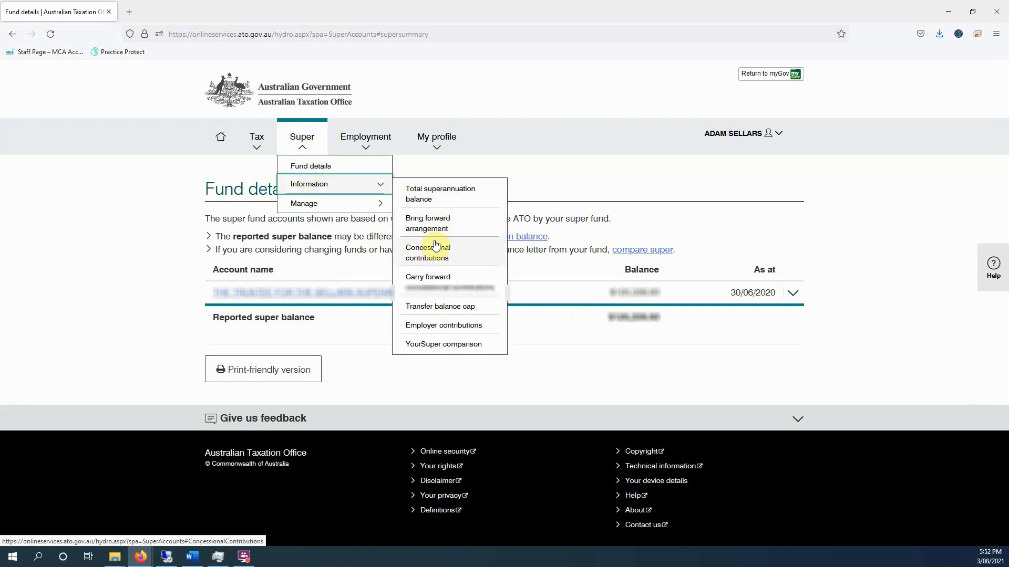
pyautogui.moveTo(431, 264)
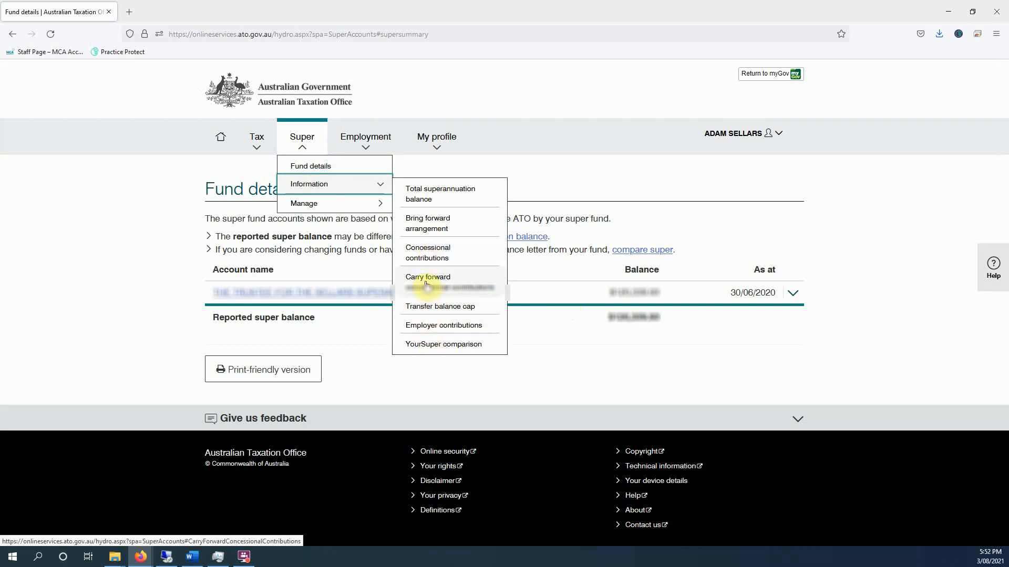
pyautogui.moveTo(428, 252)
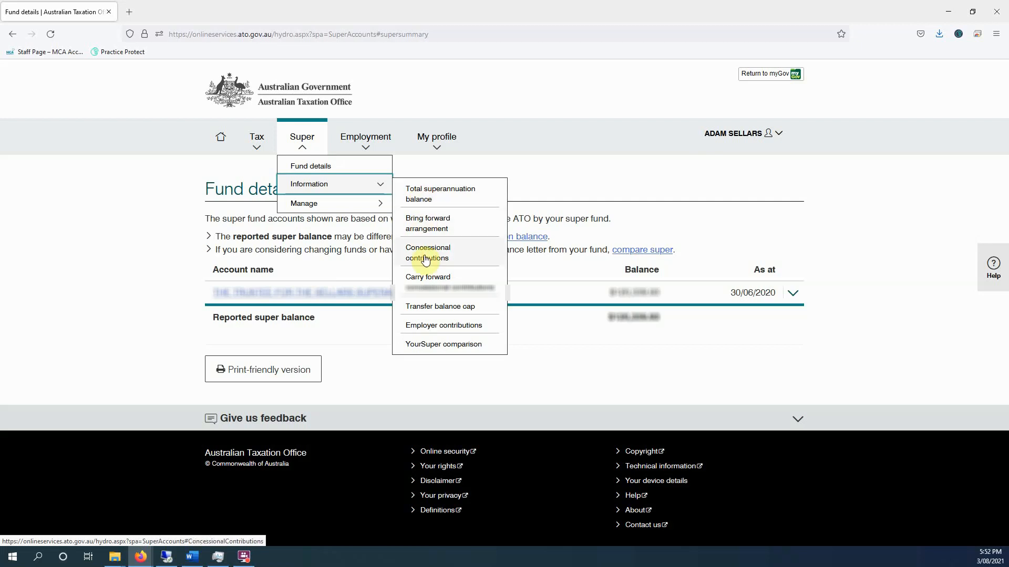
# Step: View concessional contributions for 2019-20, within the contributions cap, and review the cap figures
pyautogui.click(427, 253)
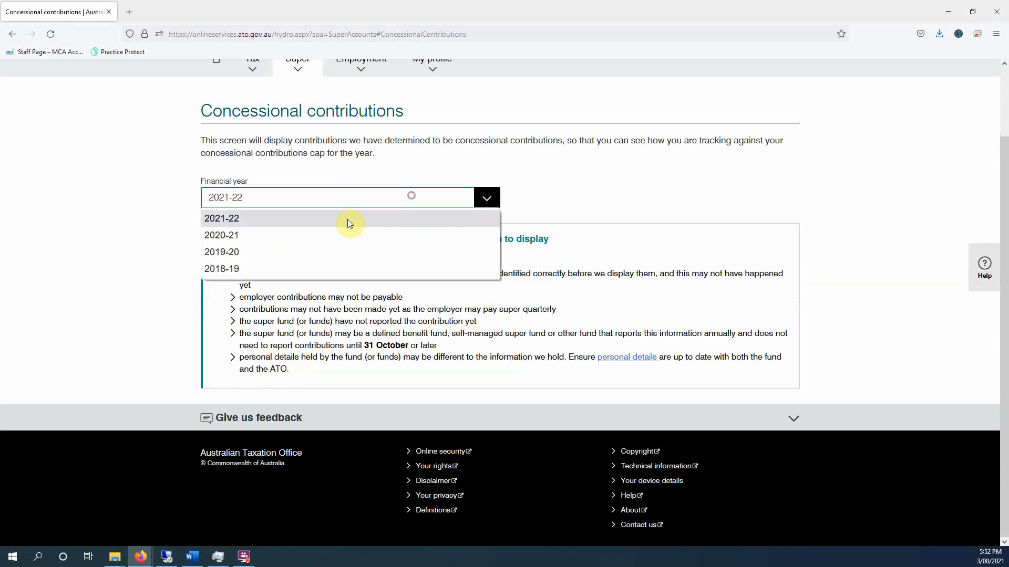
pyautogui.click(222, 234)
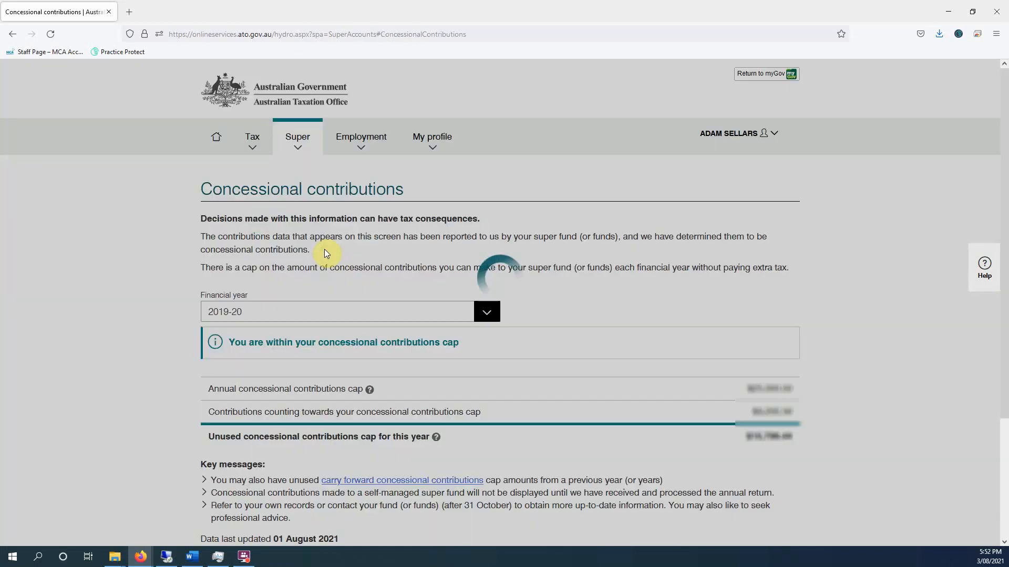
pyautogui.scroll(-3)
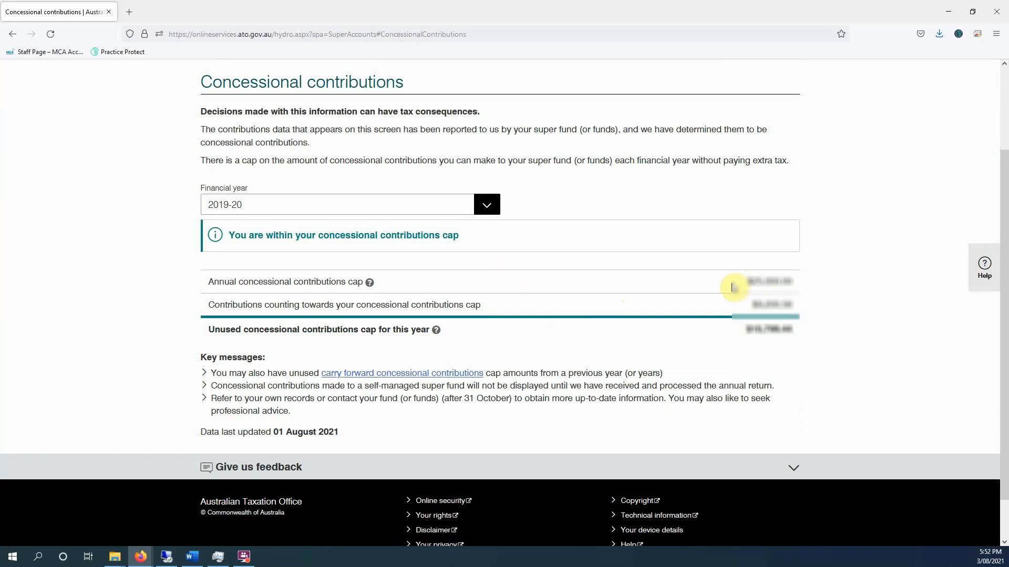
pyautogui.moveTo(300, 322)
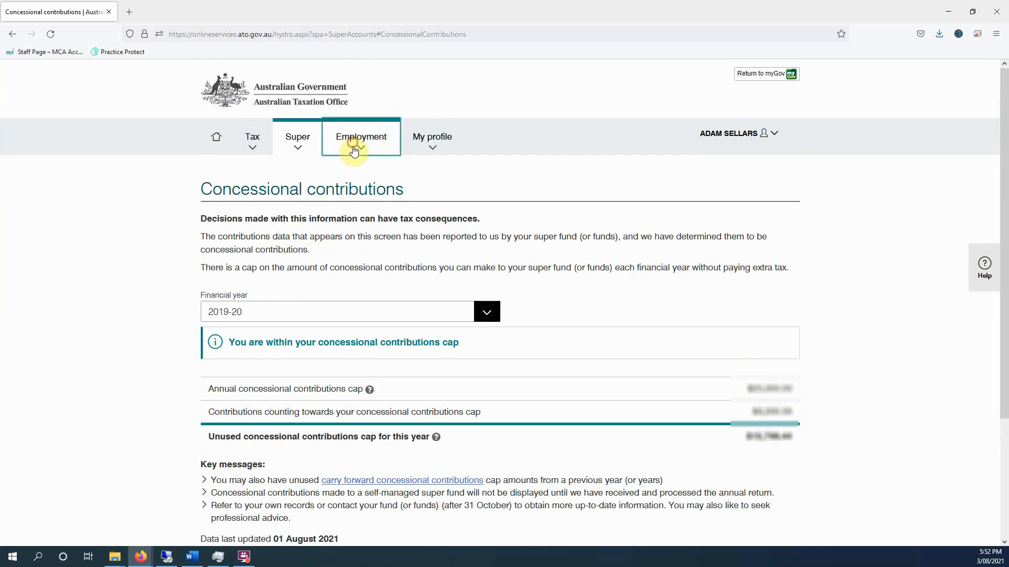
# Step: List the Tax section's account options, Summary and Tax accounts, over the contributions page
pyautogui.click(298, 137)
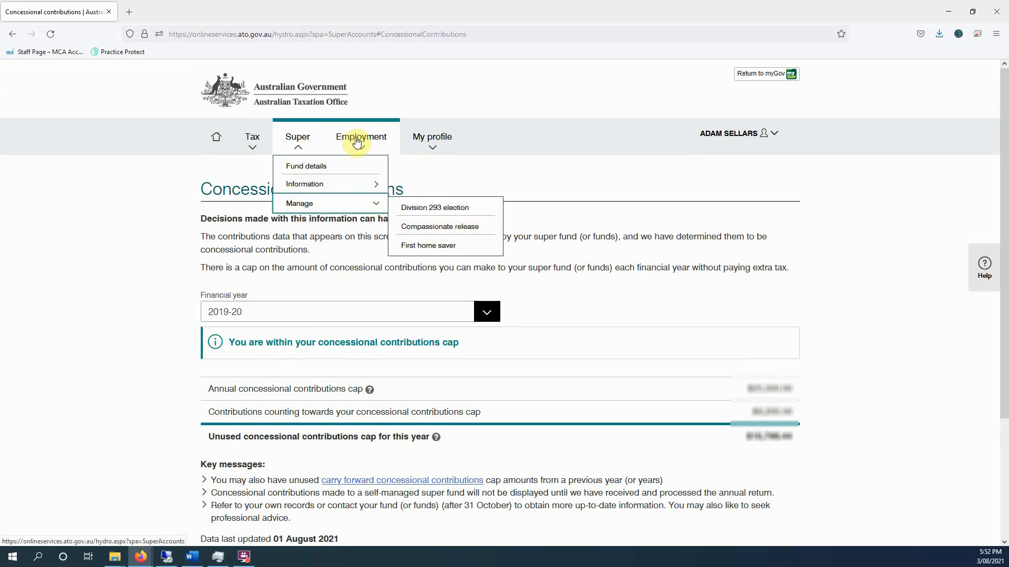
pyautogui.click(361, 137)
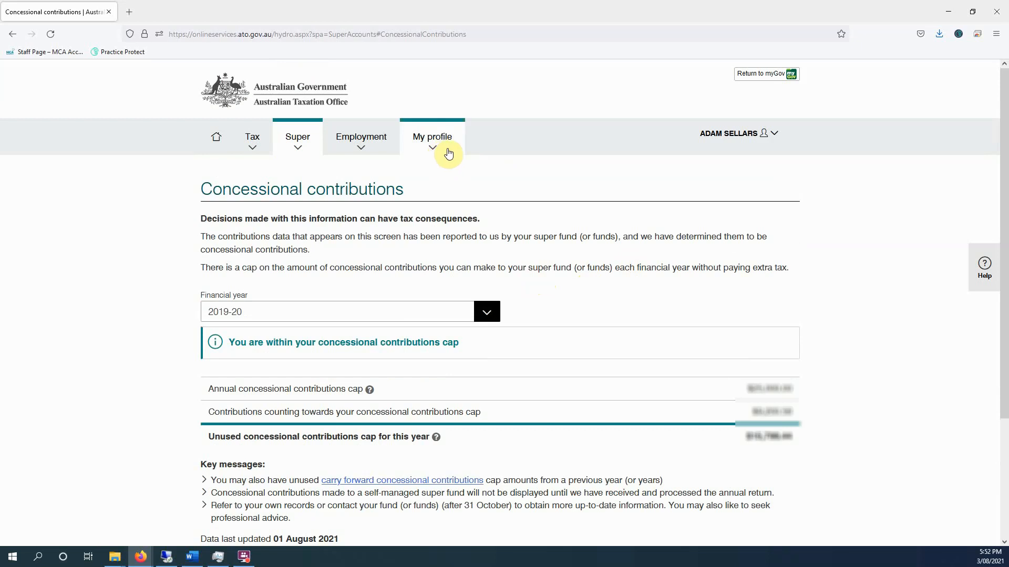
pyautogui.click(251, 137)
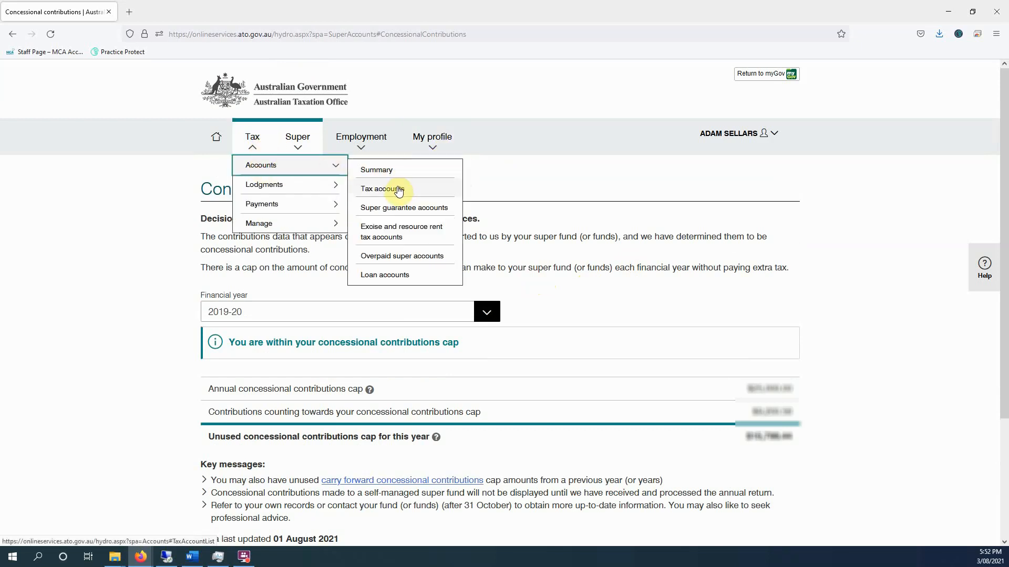
pyautogui.moveTo(343, 151)
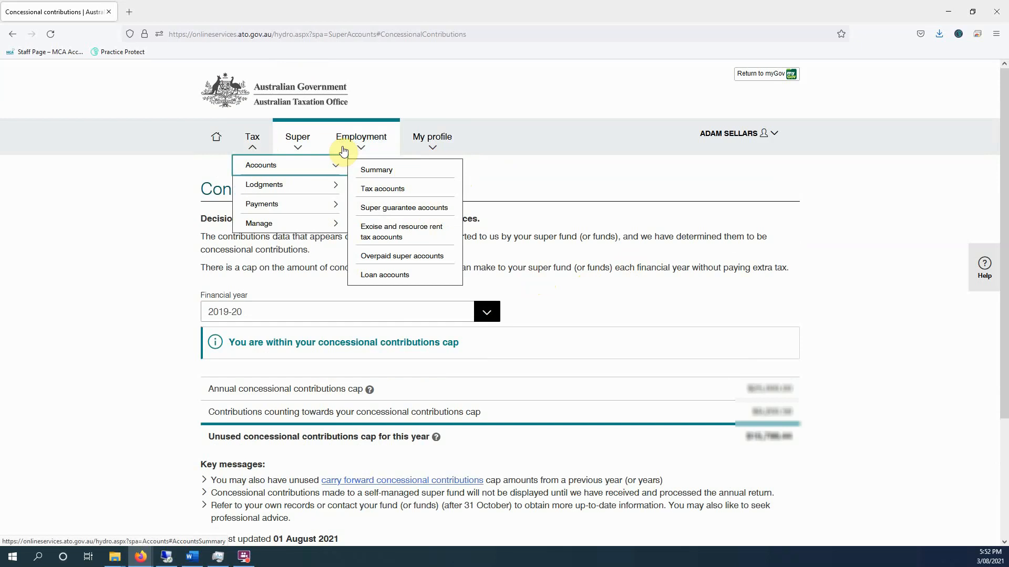
pyautogui.moveTo(485, 148)
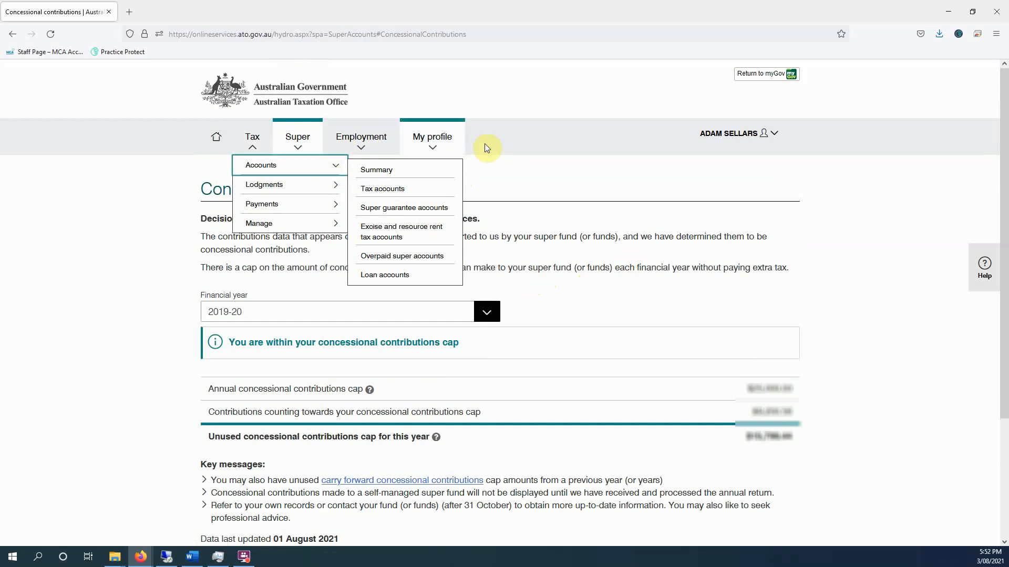